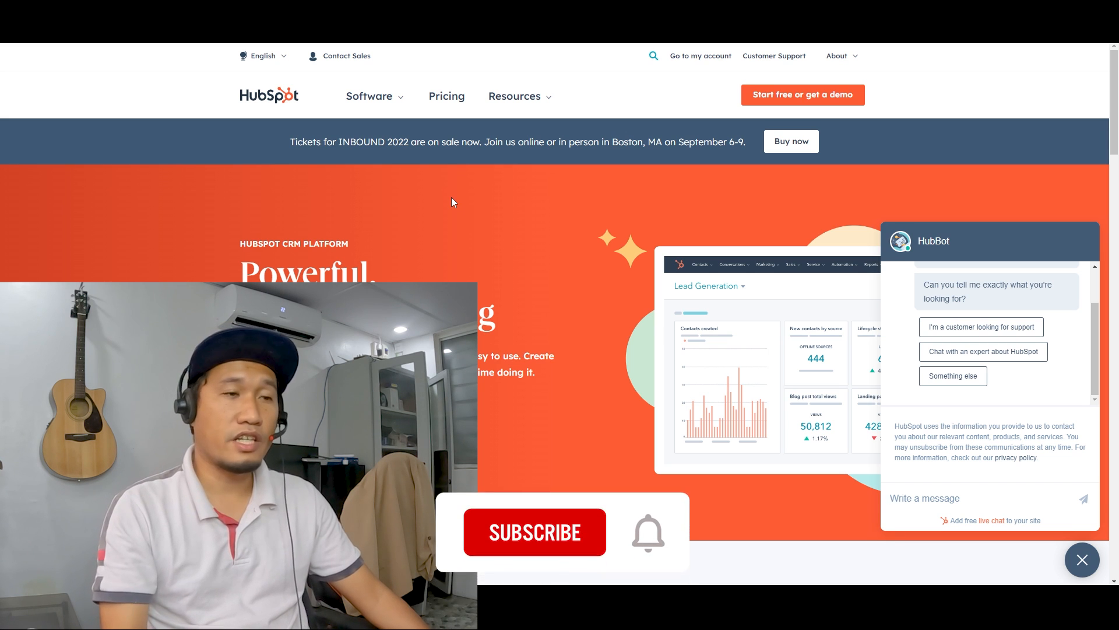
Log in through Go to my account and review the Contacts Dashboard's New Contacts By Source chart
{"action": "left_click", "coordinate": [535, 531]}
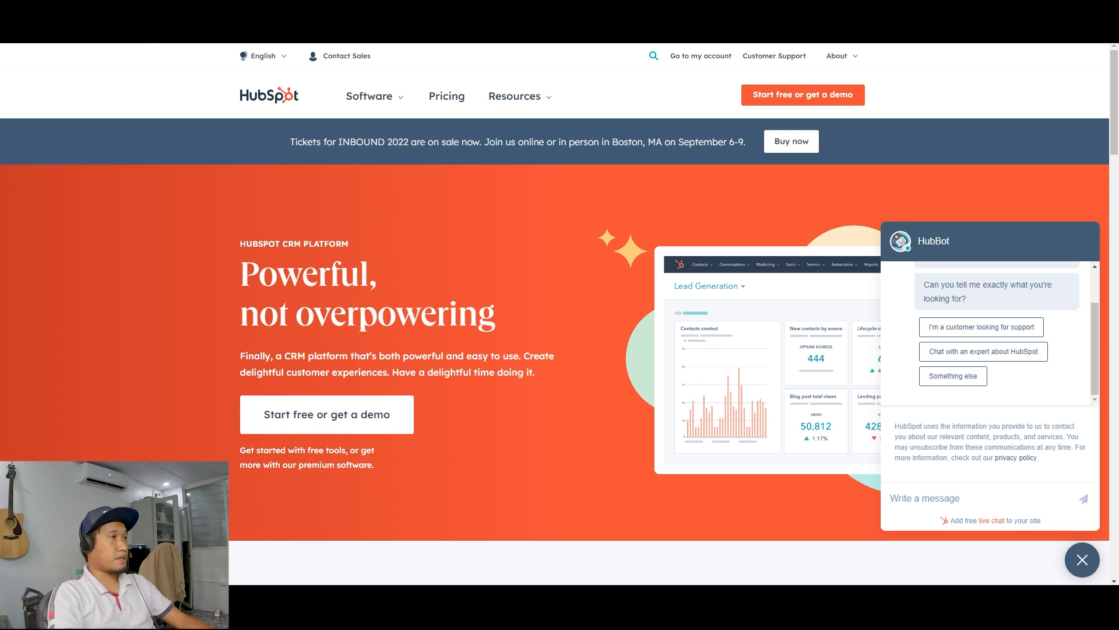
{"action": "left_click", "coordinate": [370, 97]}
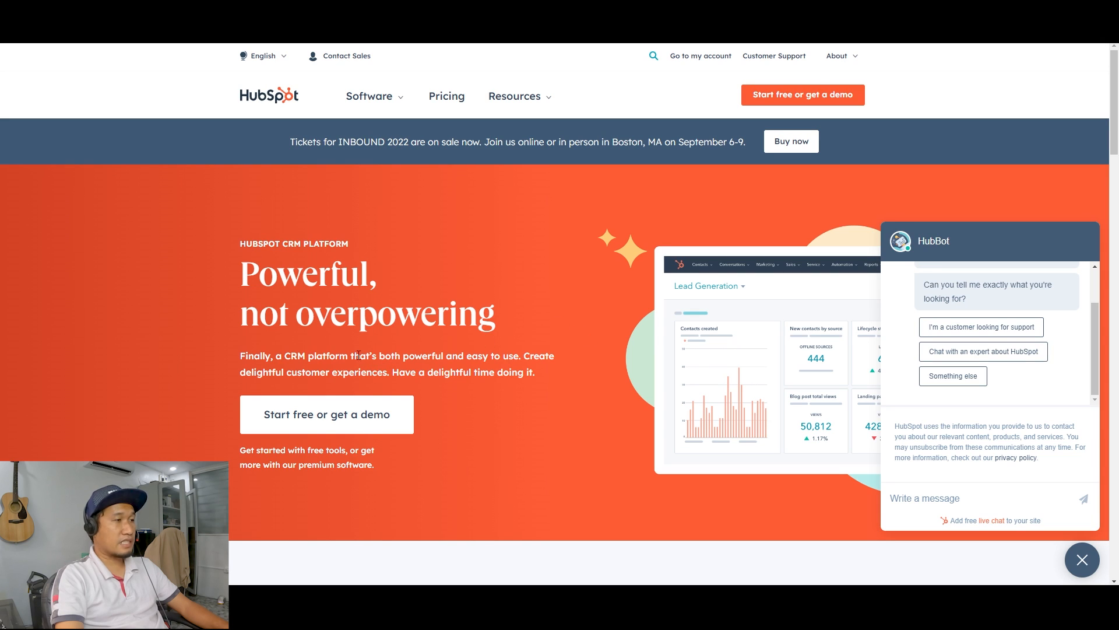
{"action": "double_click", "coordinate": [294, 355]}
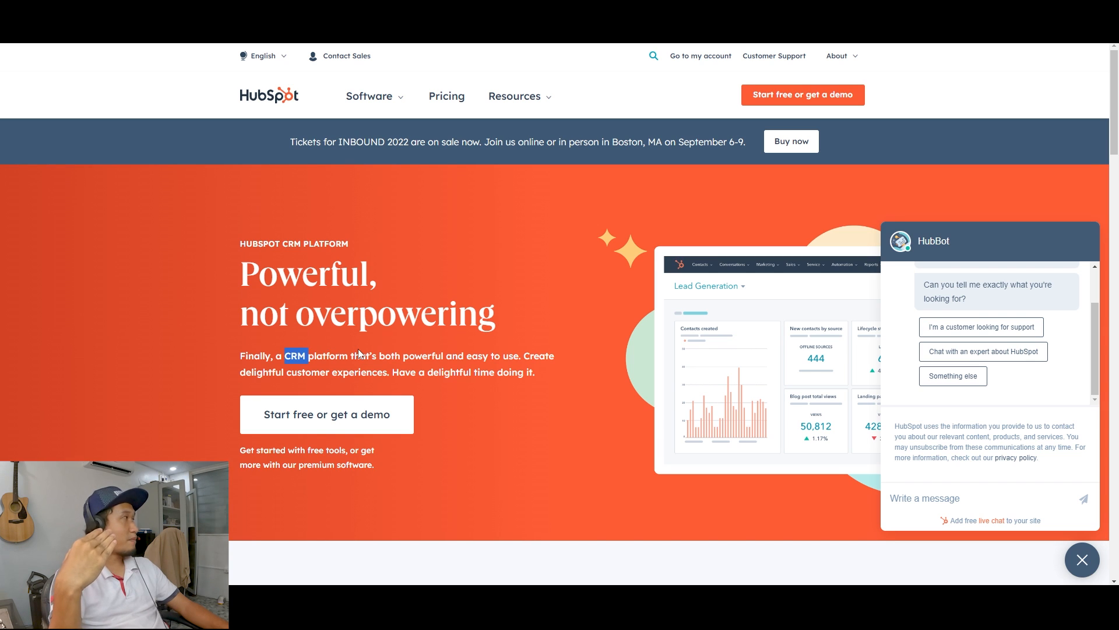
{"action": "mouse_move", "coordinate": [559, 406]}
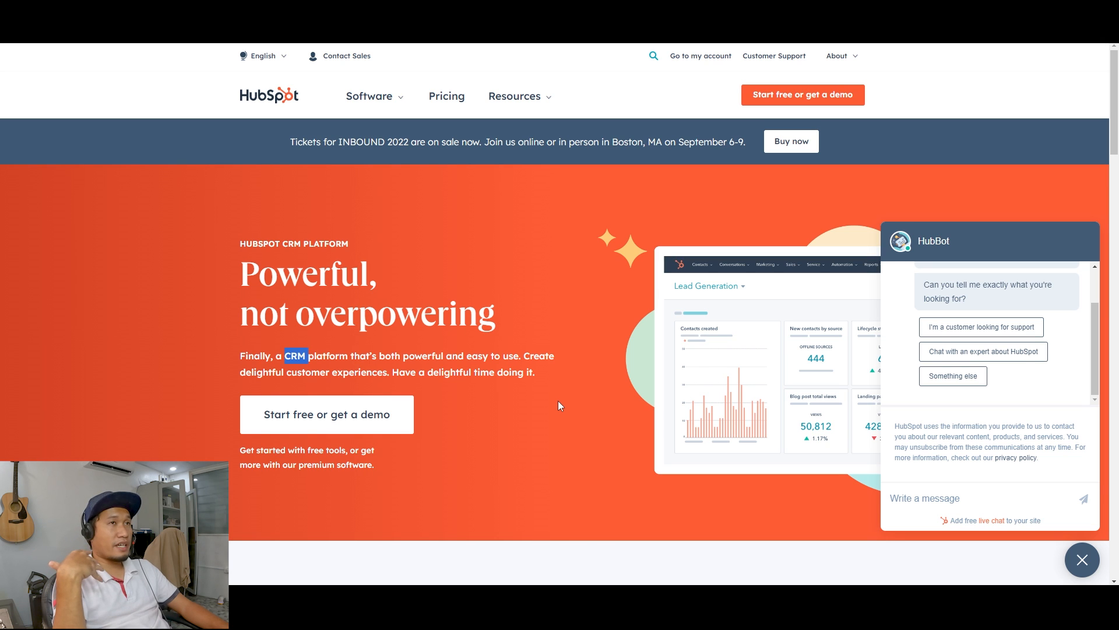
{"action": "scroll", "scroll_direction": "down", "scroll_amount": 3}
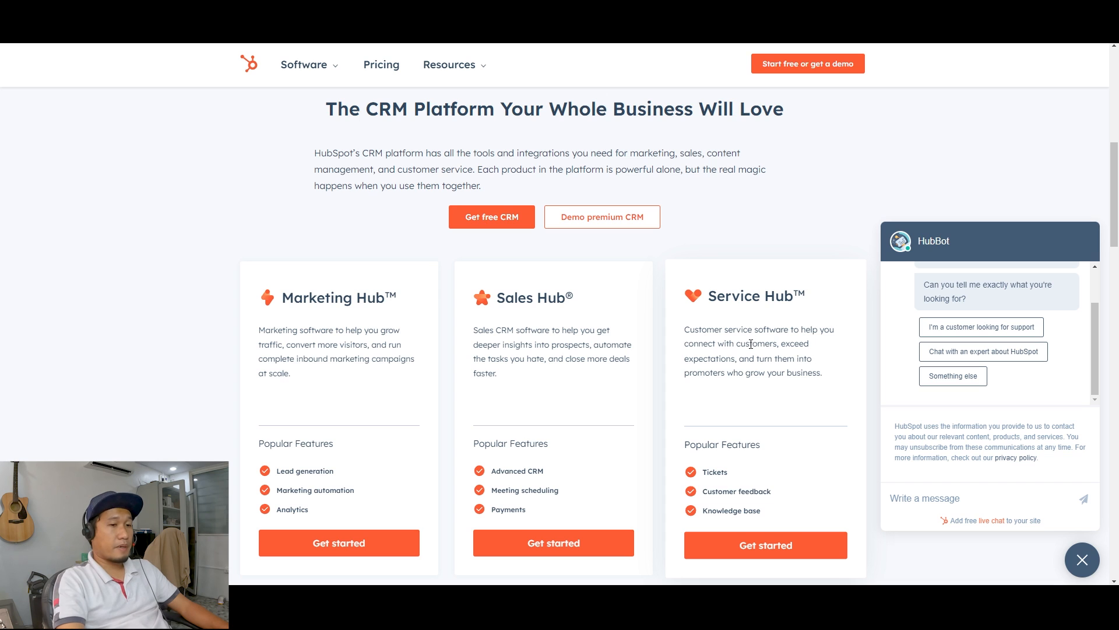
{"action": "scroll", "scroll_direction": "down", "scroll_amount": 3}
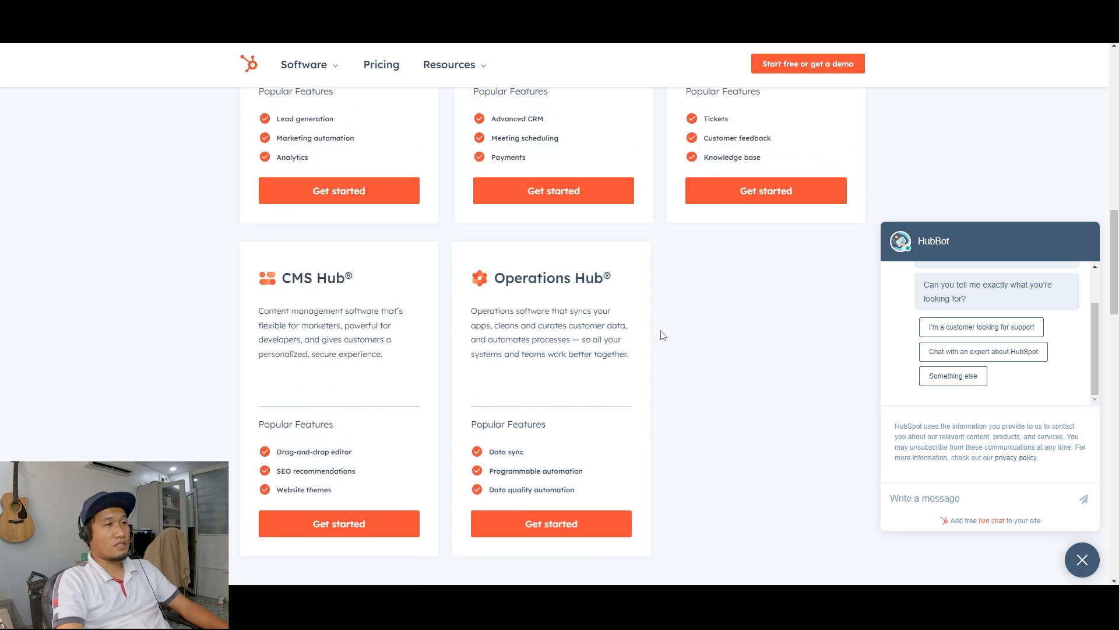
{"action": "scroll", "scroll_direction": "up", "scroll_amount": 3}
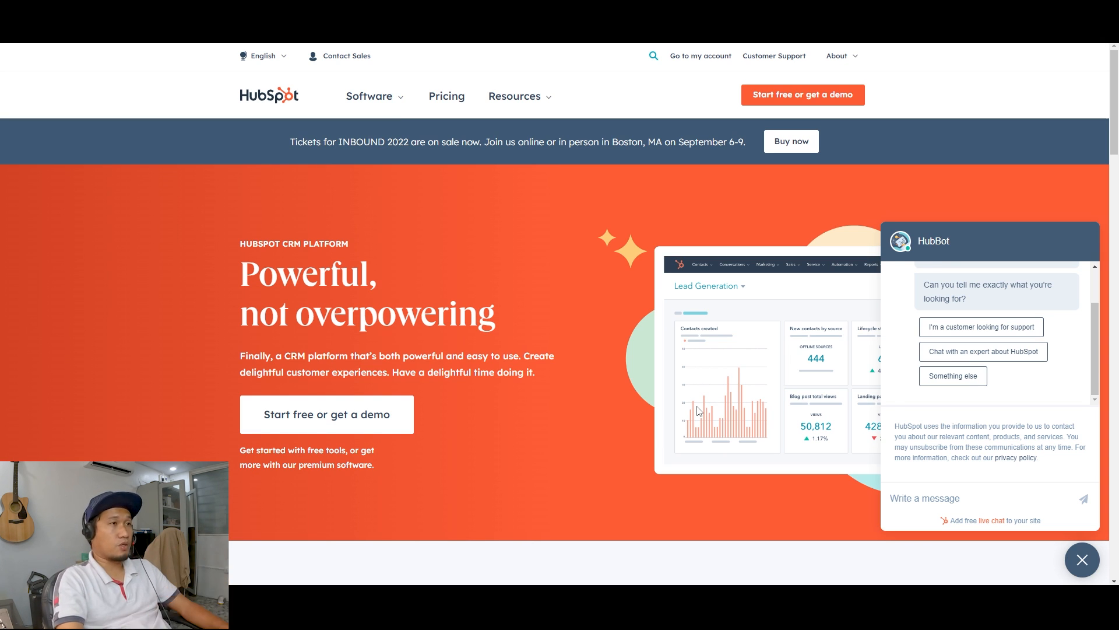
{"action": "mouse_move", "coordinate": [543, 282]}
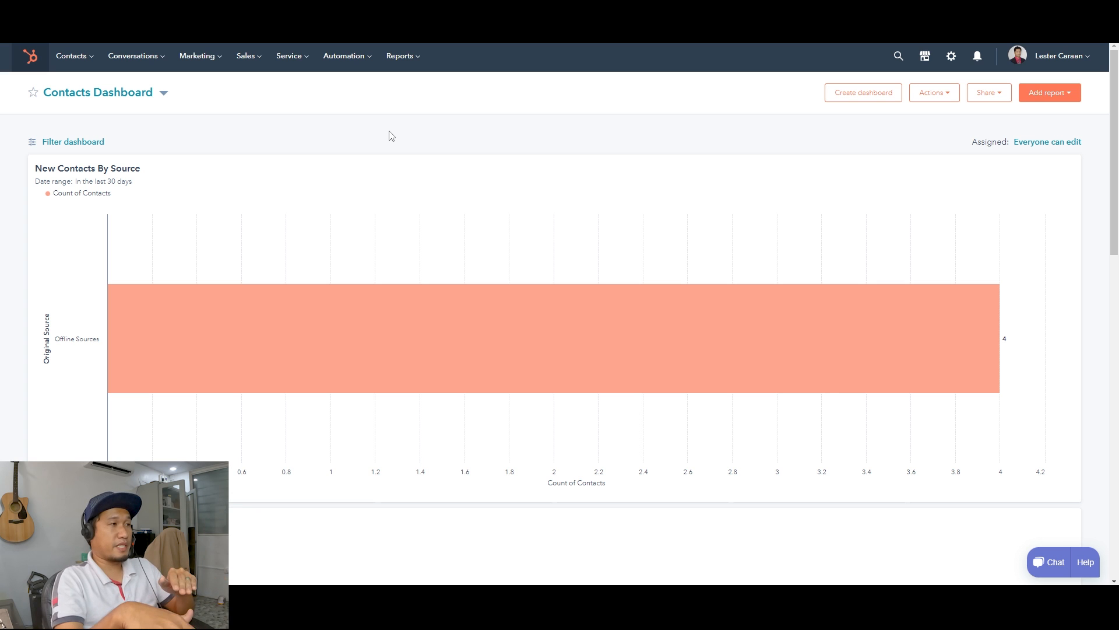
{"action": "mouse_move", "coordinate": [457, 134]}
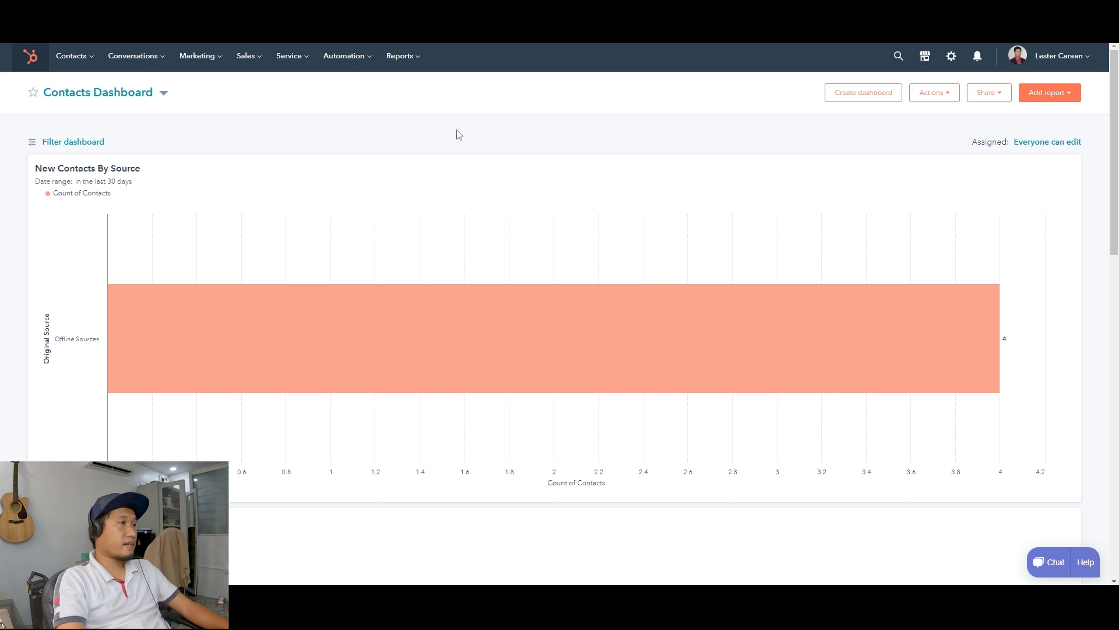
{"action": "mouse_move", "coordinate": [435, 138]}
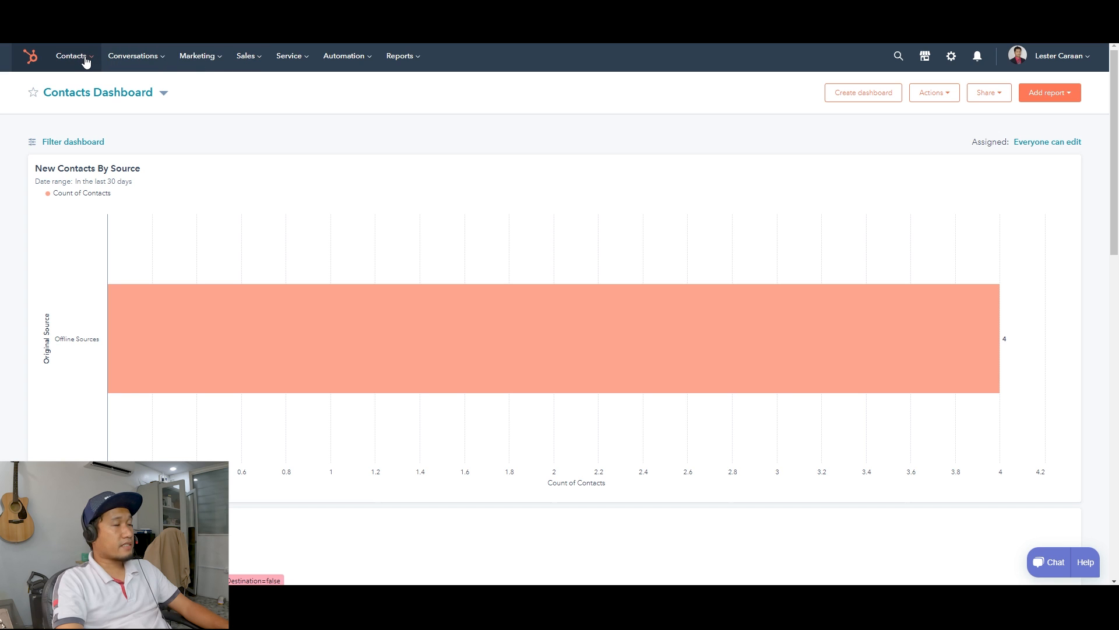
{"action": "mouse_move", "coordinate": [196, 56]}
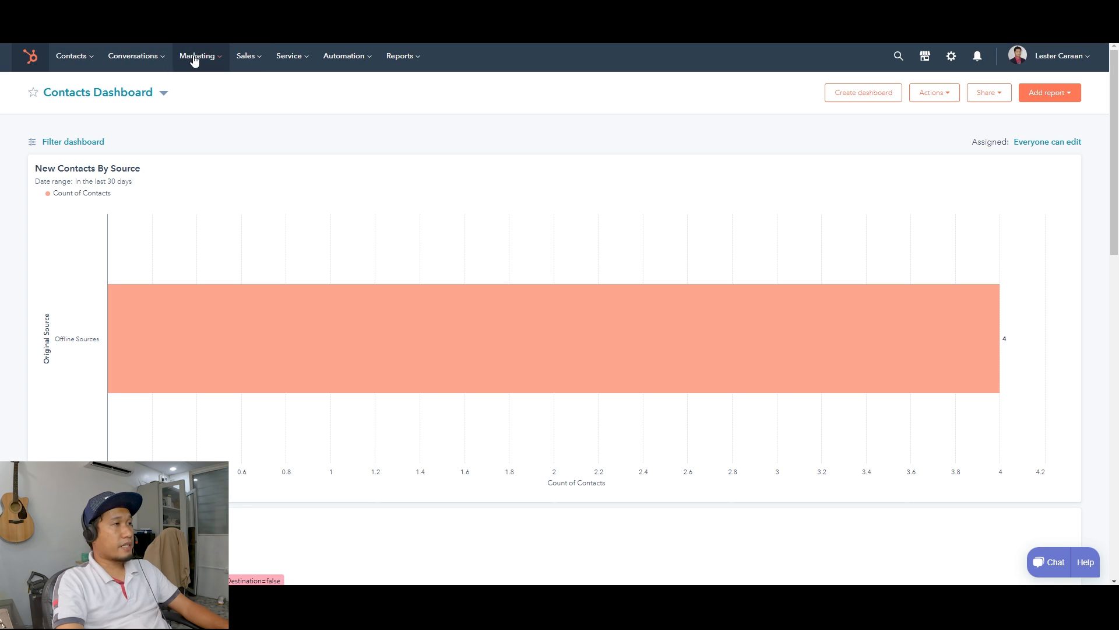
{"action": "mouse_move", "coordinate": [402, 56]}
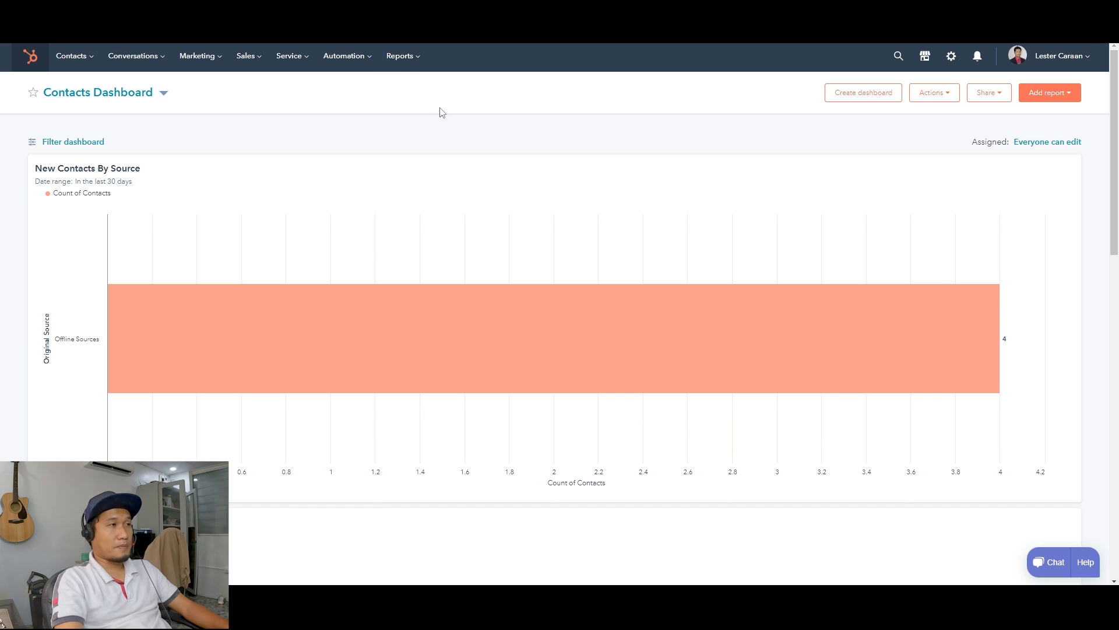
{"action": "mouse_move", "coordinate": [72, 56]}
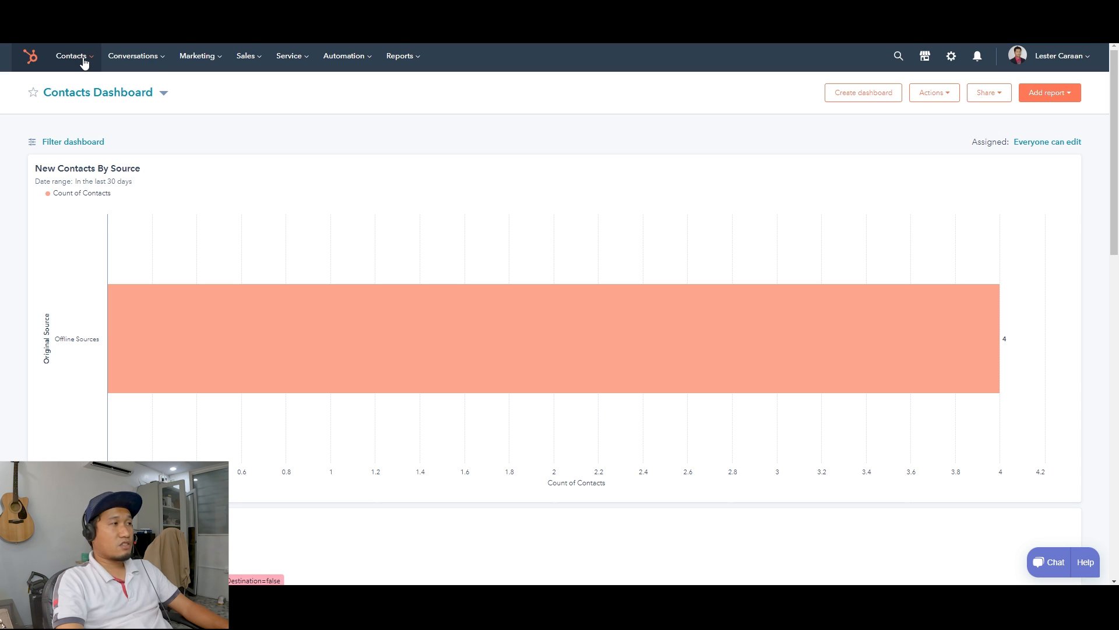
Expand the Contacts menu to list Contacts, Companies, Calls, Activity Feed and Lists
{"action": "left_click", "coordinate": [71, 56]}
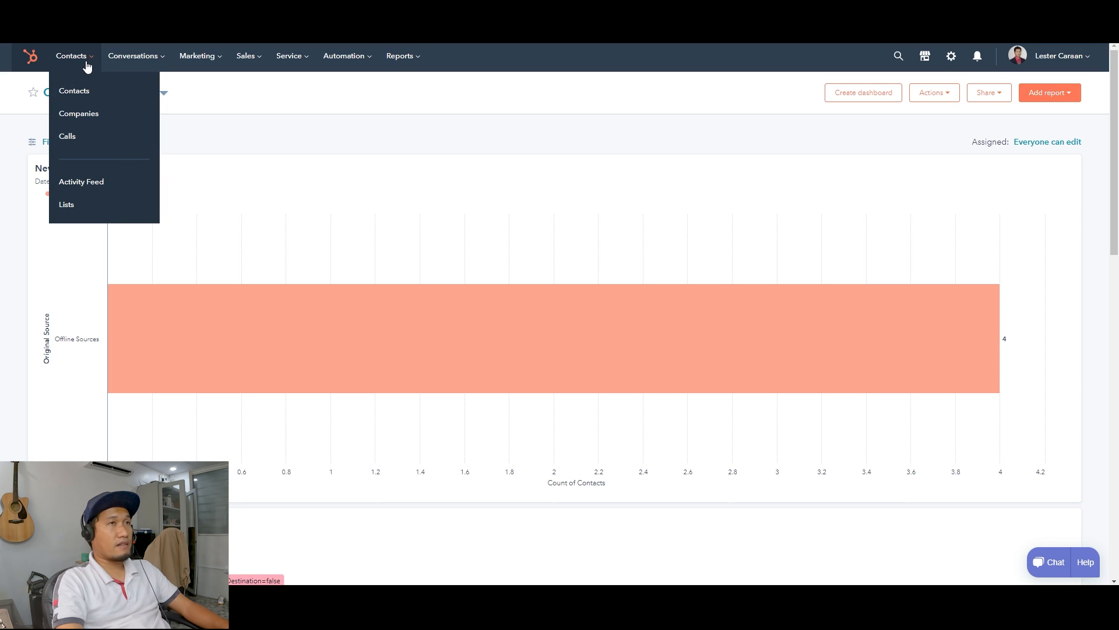
{"action": "left_click", "coordinate": [133, 56]}
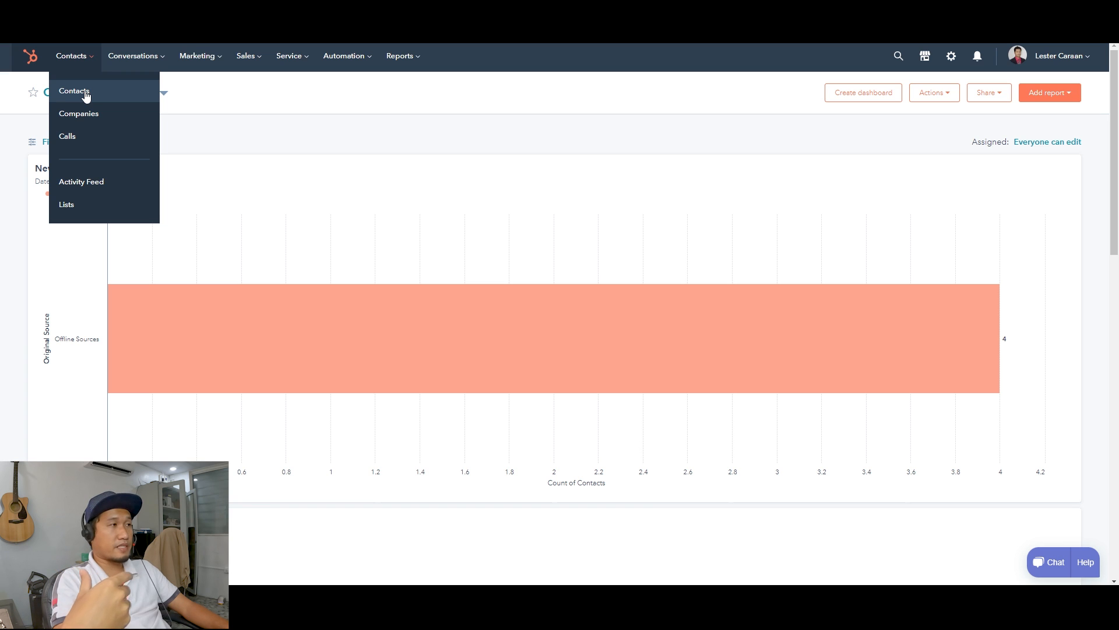
{"action": "mouse_move", "coordinate": [101, 113]}
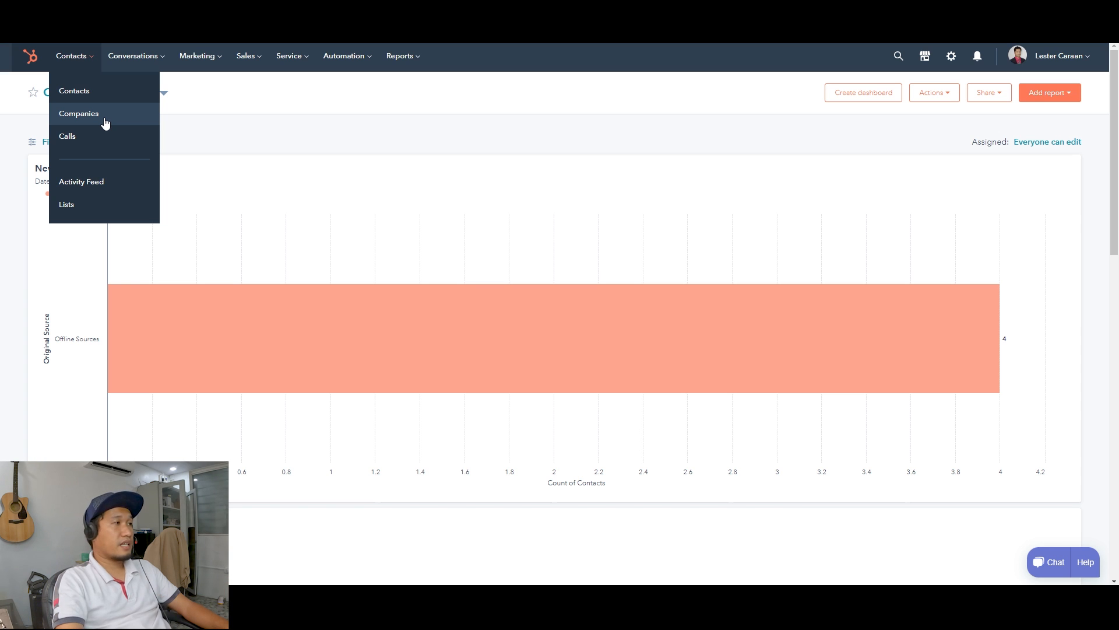
{"action": "mouse_move", "coordinate": [68, 136]}
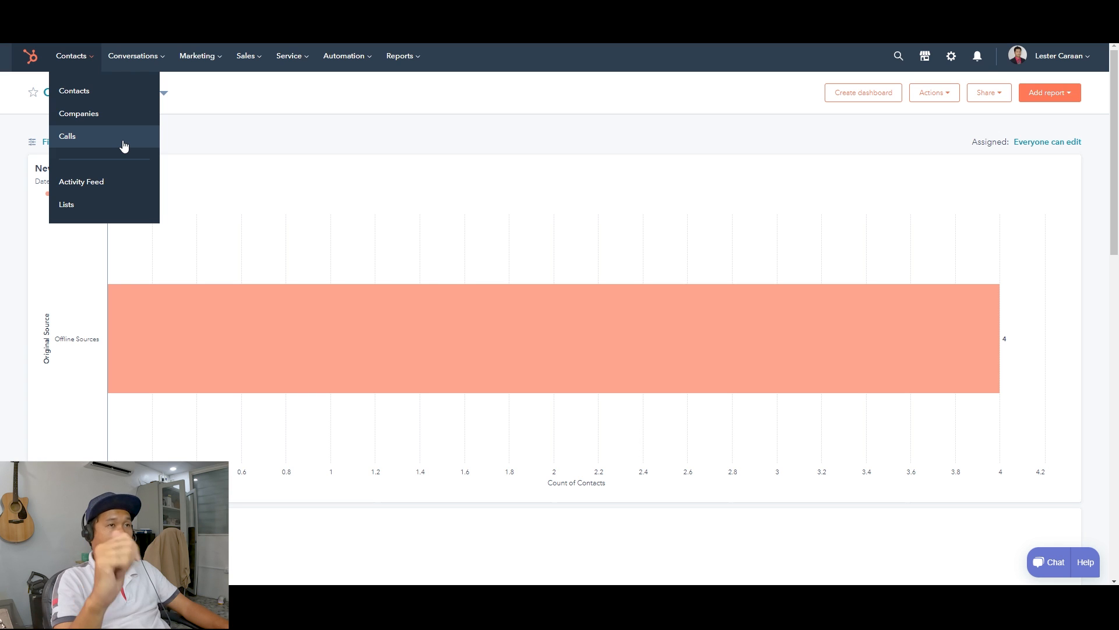
{"action": "mouse_move", "coordinate": [111, 145]}
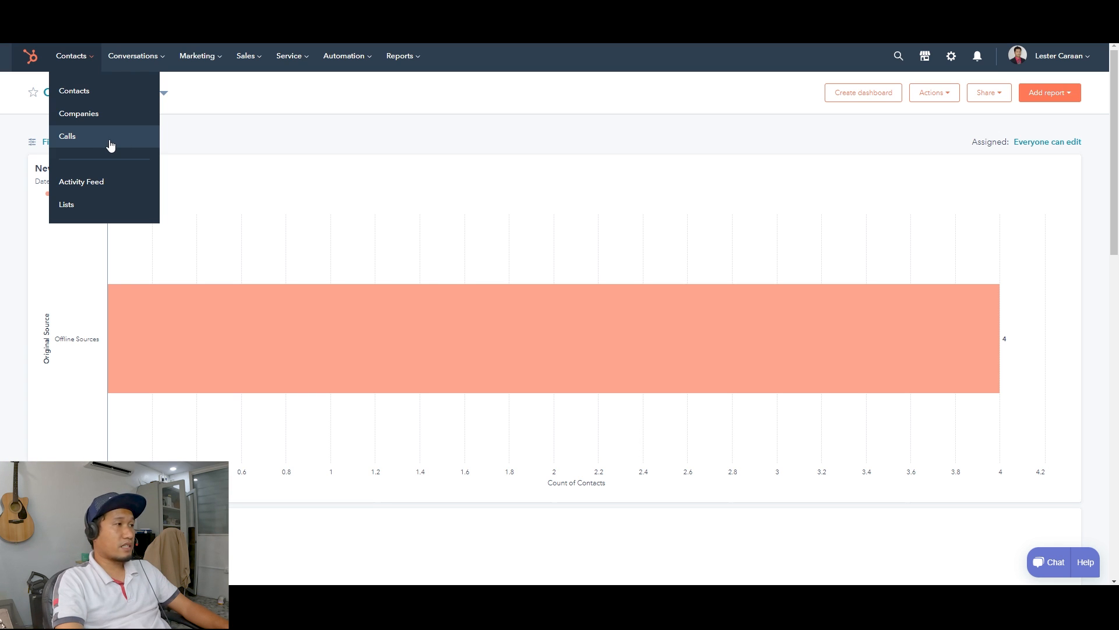
{"action": "mouse_move", "coordinate": [119, 145]}
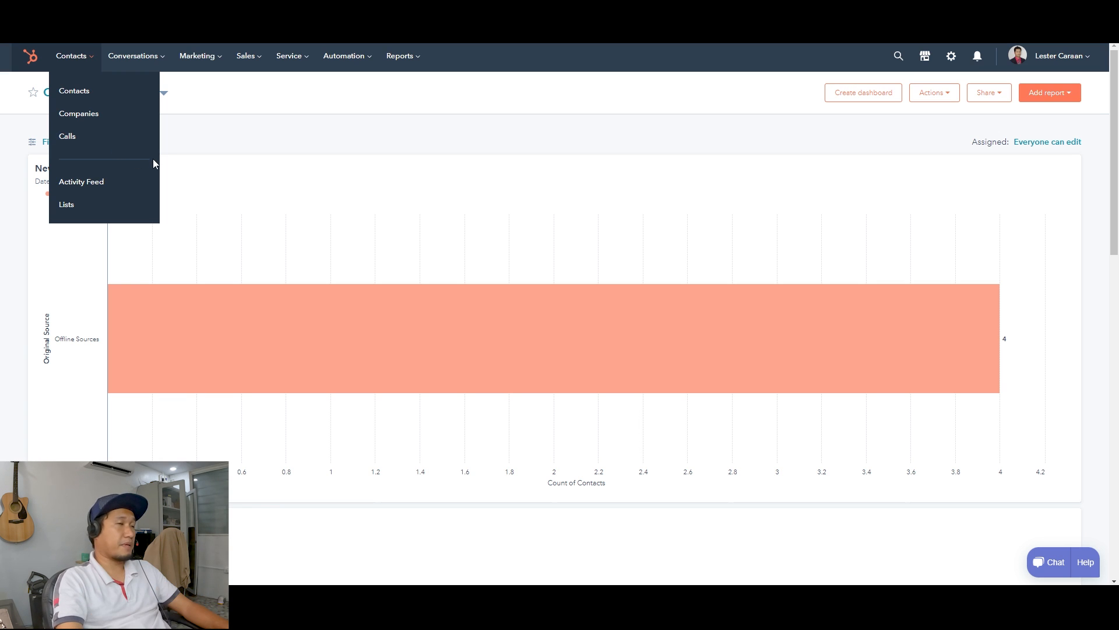
{"action": "mouse_move", "coordinate": [336, 148]}
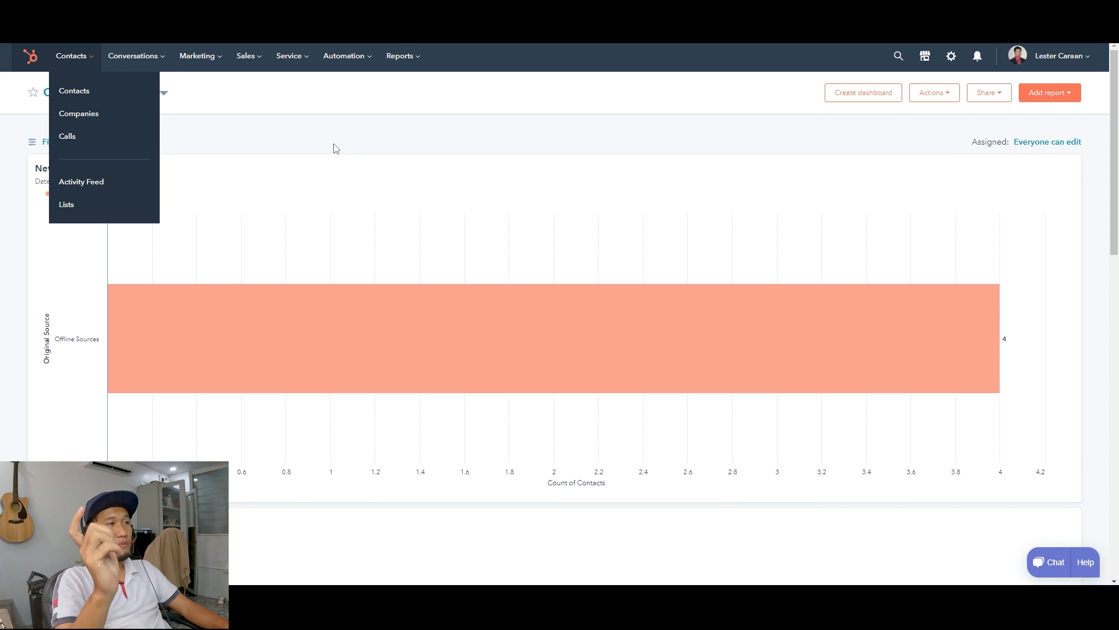
{"action": "mouse_move", "coordinate": [132, 136]}
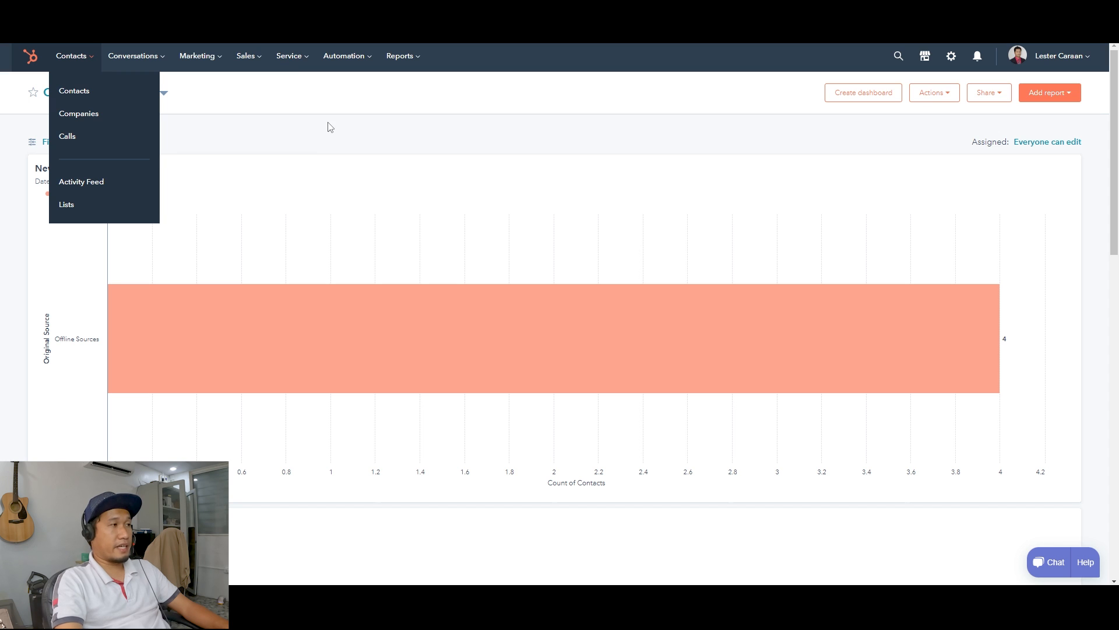
{"action": "mouse_move", "coordinate": [322, 130]}
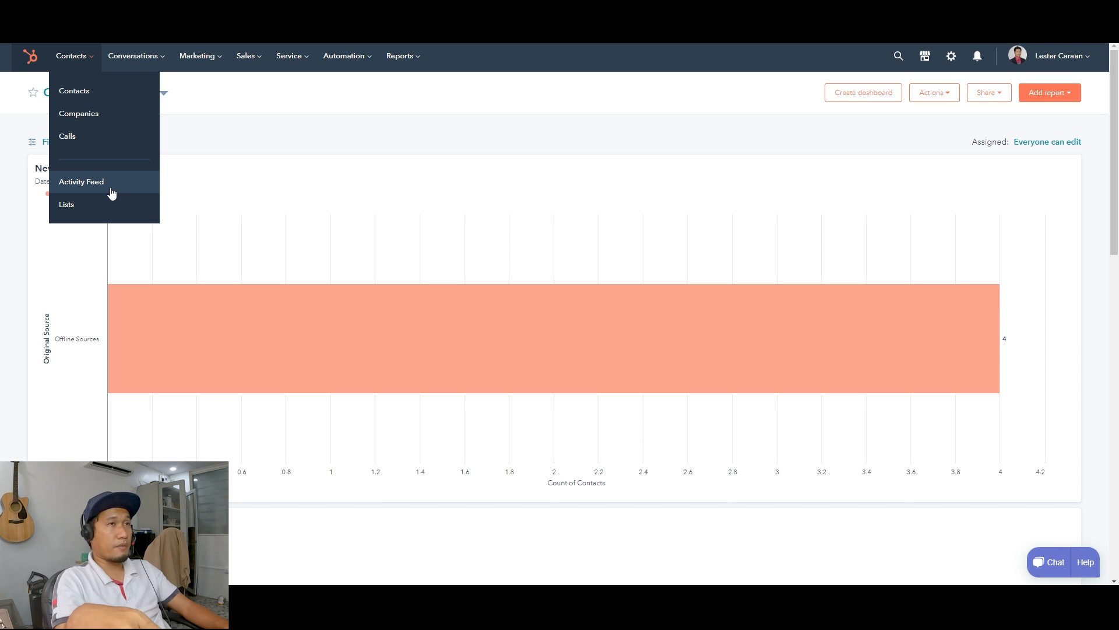
{"action": "left_click", "coordinate": [81, 181]}
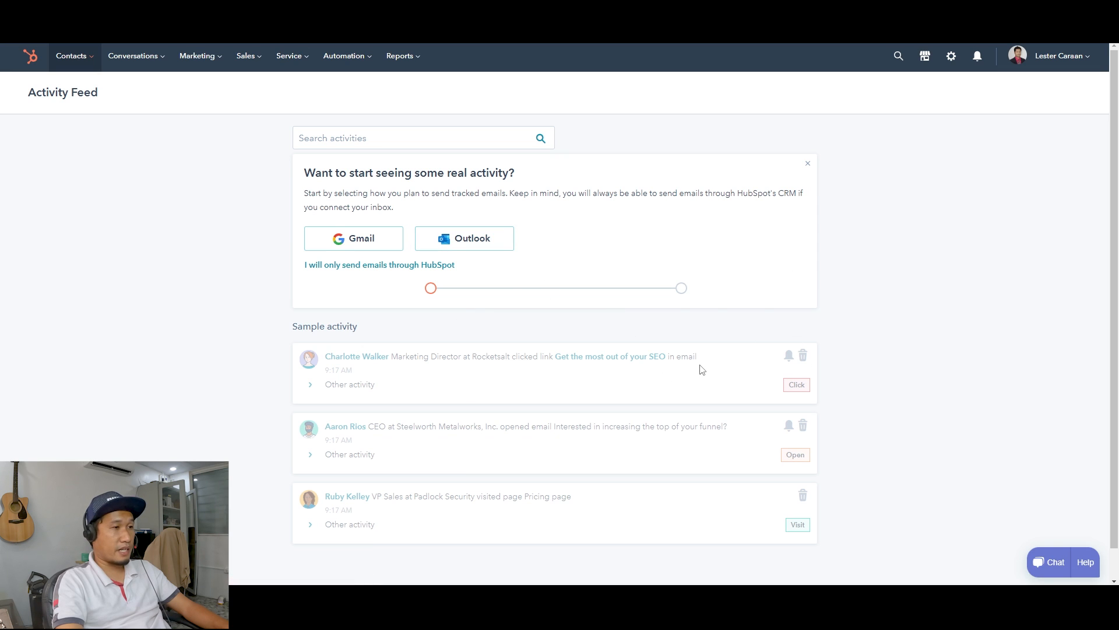
{"action": "mouse_move", "coordinate": [85, 64]}
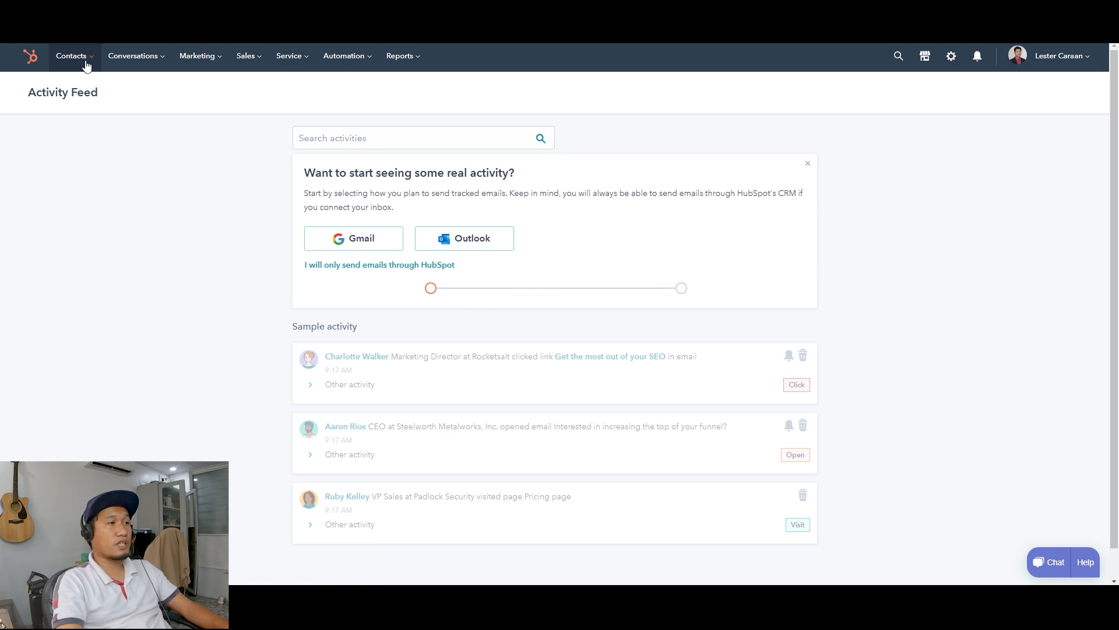
{"action": "left_click", "coordinate": [71, 56]}
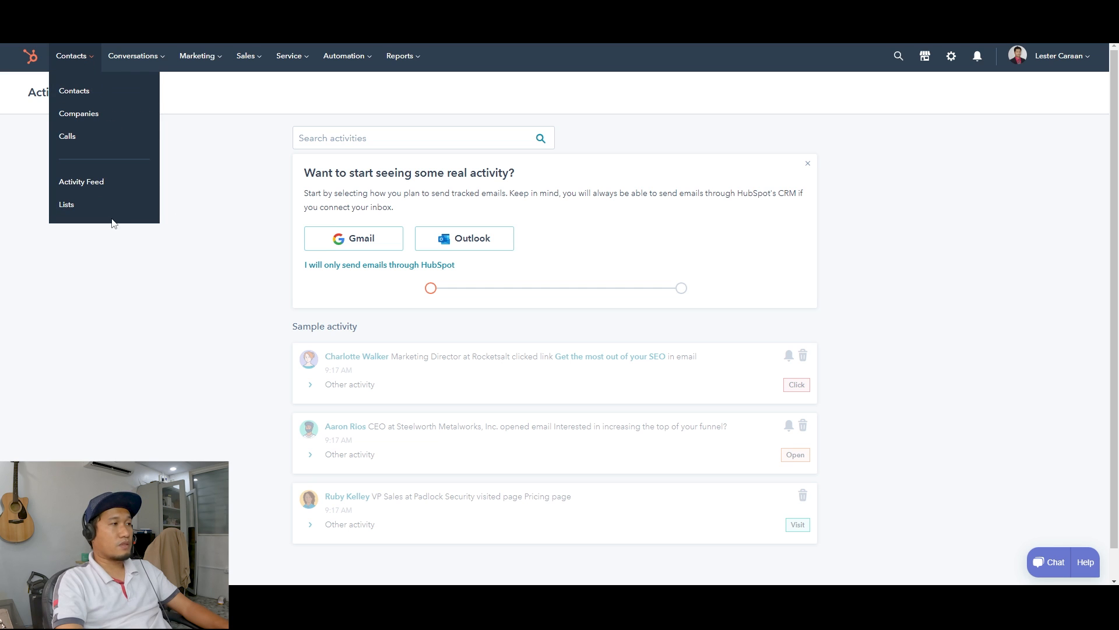
{"action": "mouse_move", "coordinate": [67, 204]}
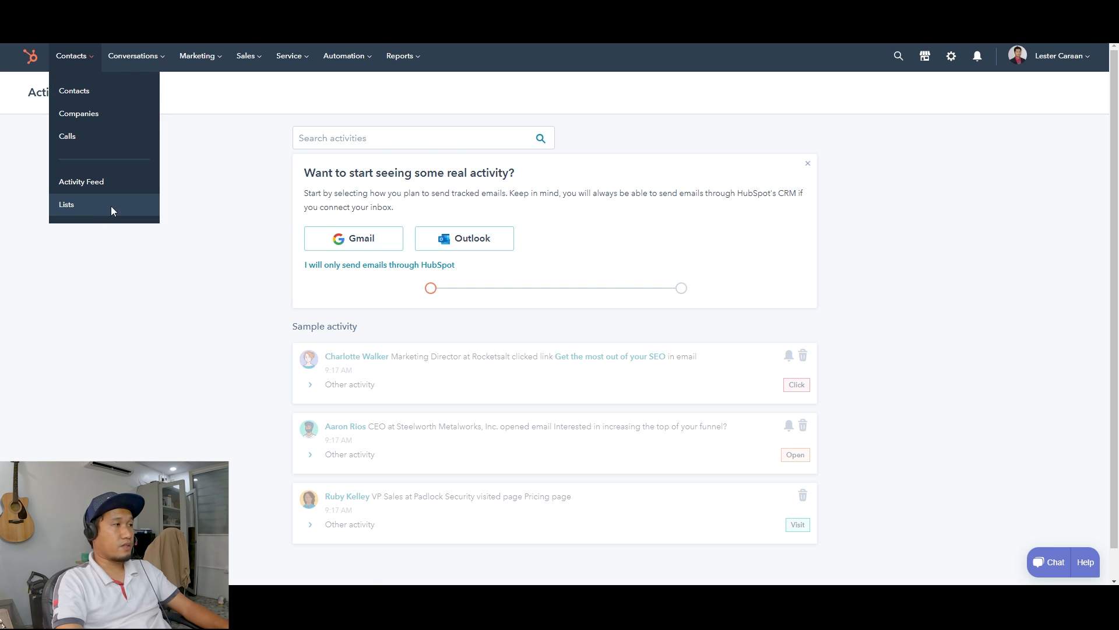
{"action": "left_click", "coordinate": [67, 204]}
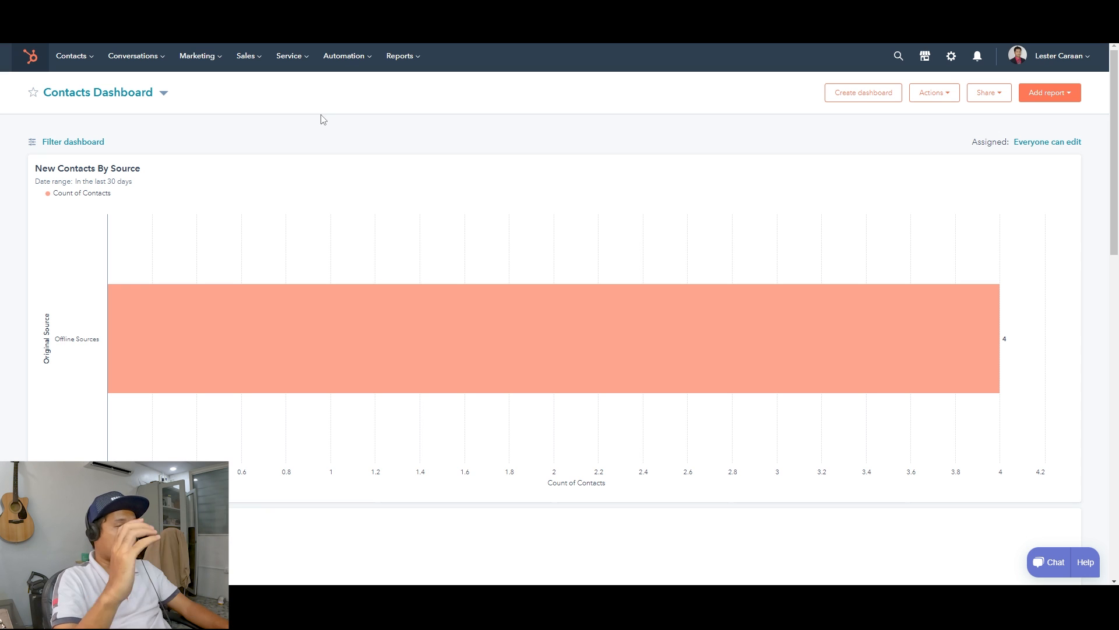
{"action": "mouse_move", "coordinate": [550, 130]}
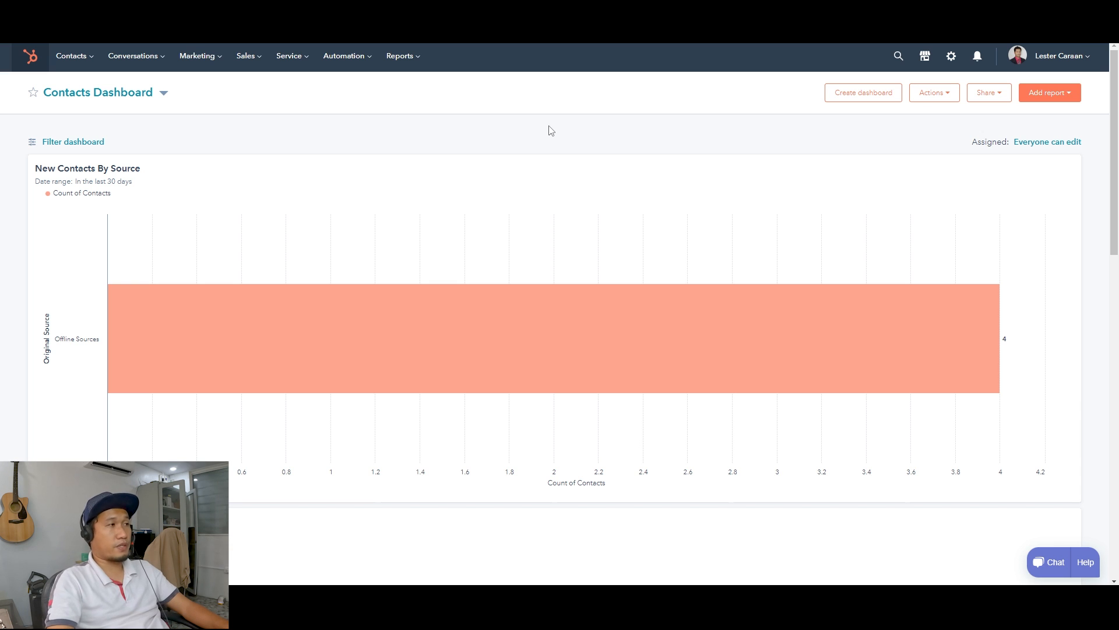
{"action": "mouse_move", "coordinate": [357, 119]}
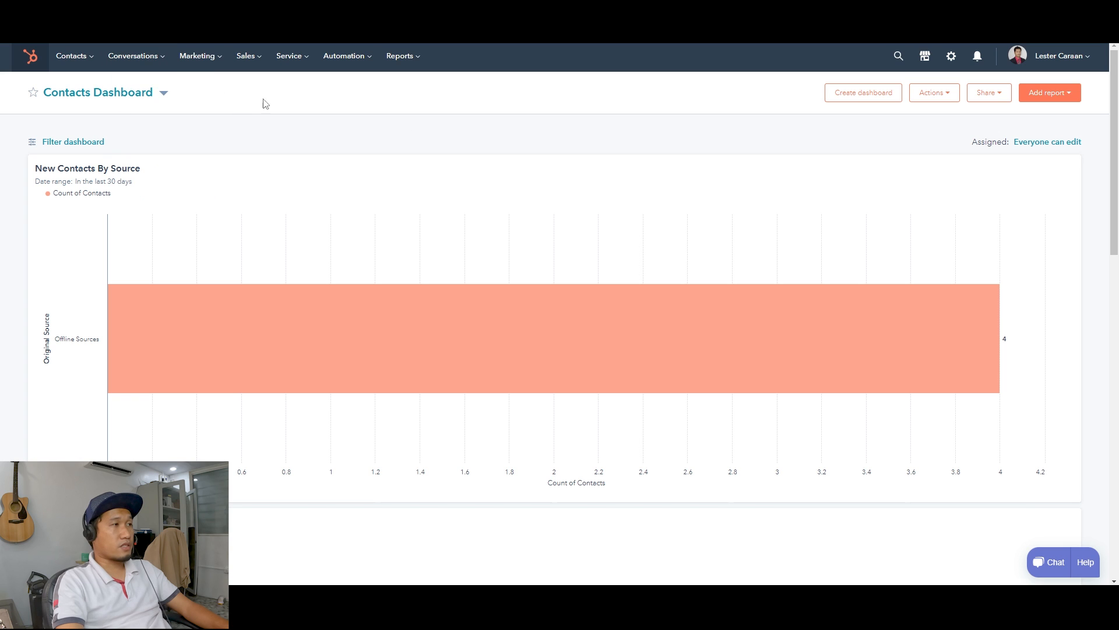
{"action": "left_click", "coordinate": [133, 56]}
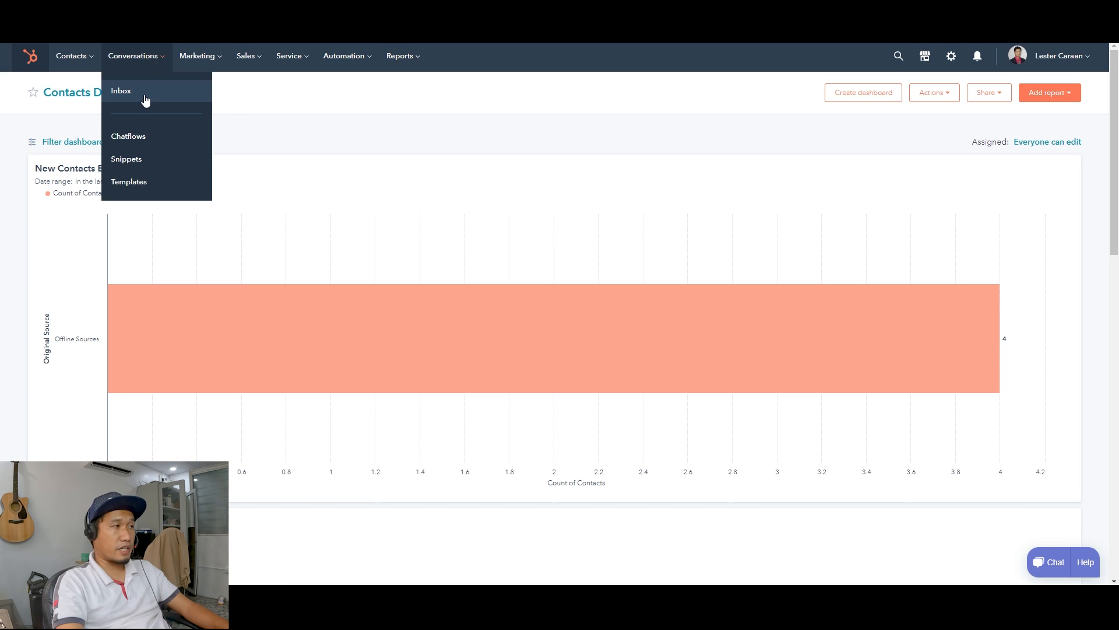
{"action": "mouse_move", "coordinate": [163, 139]}
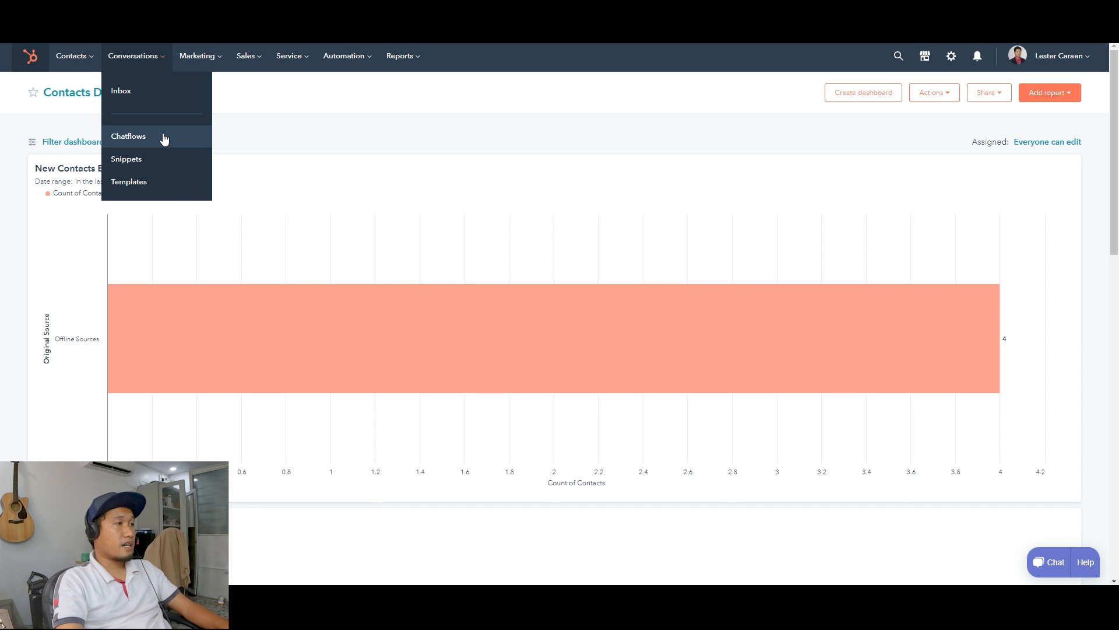
{"action": "mouse_move", "coordinate": [177, 171]}
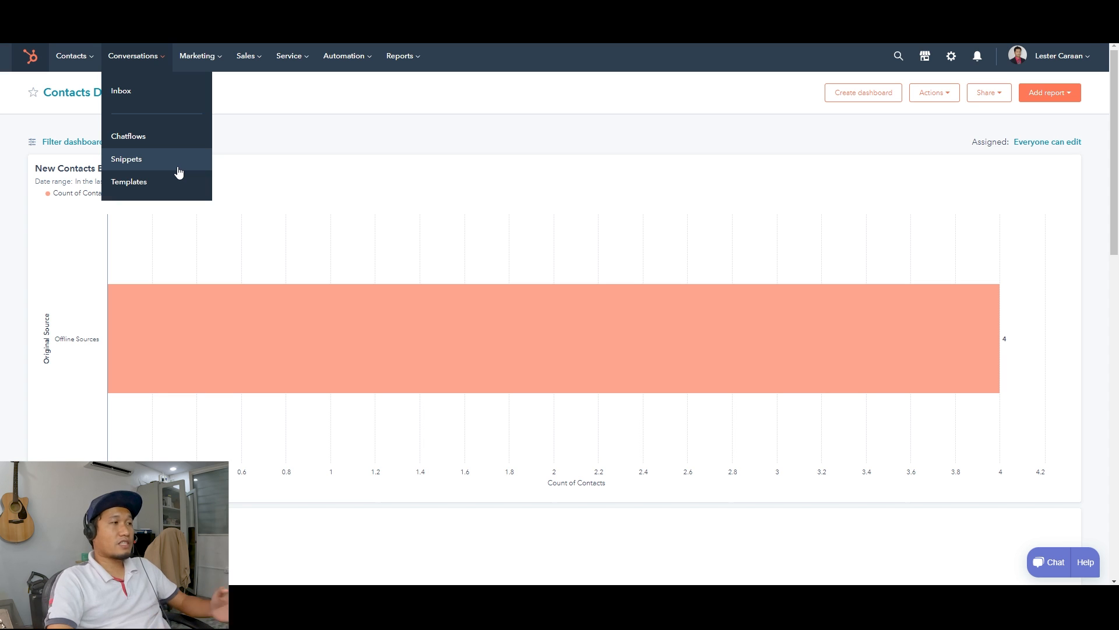
{"action": "mouse_move", "coordinate": [148, 192]}
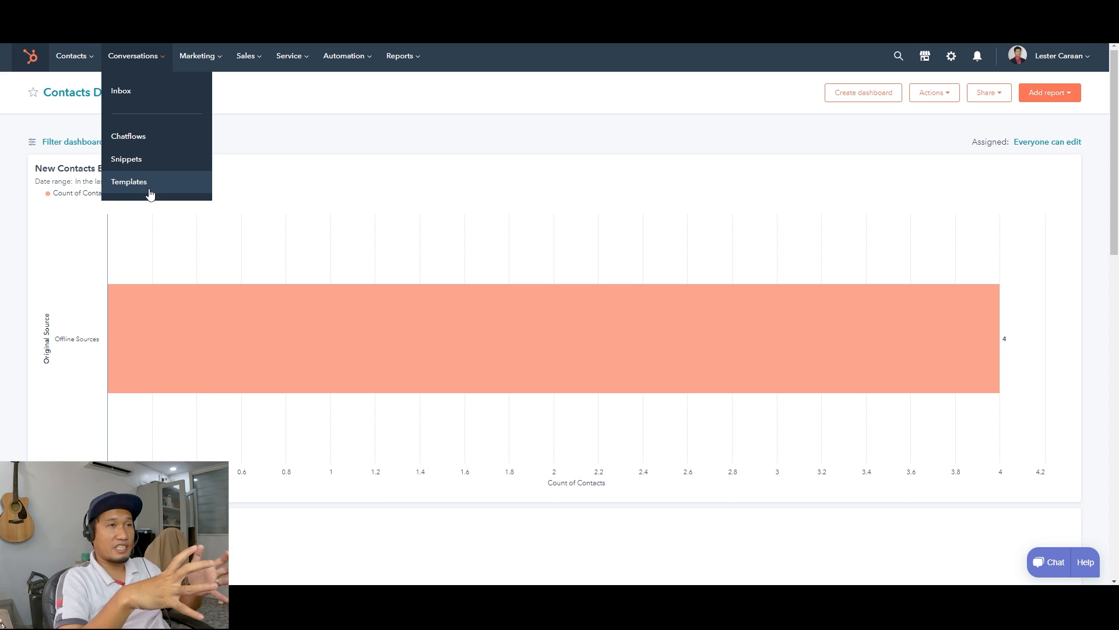
{"action": "mouse_move", "coordinate": [198, 56]}
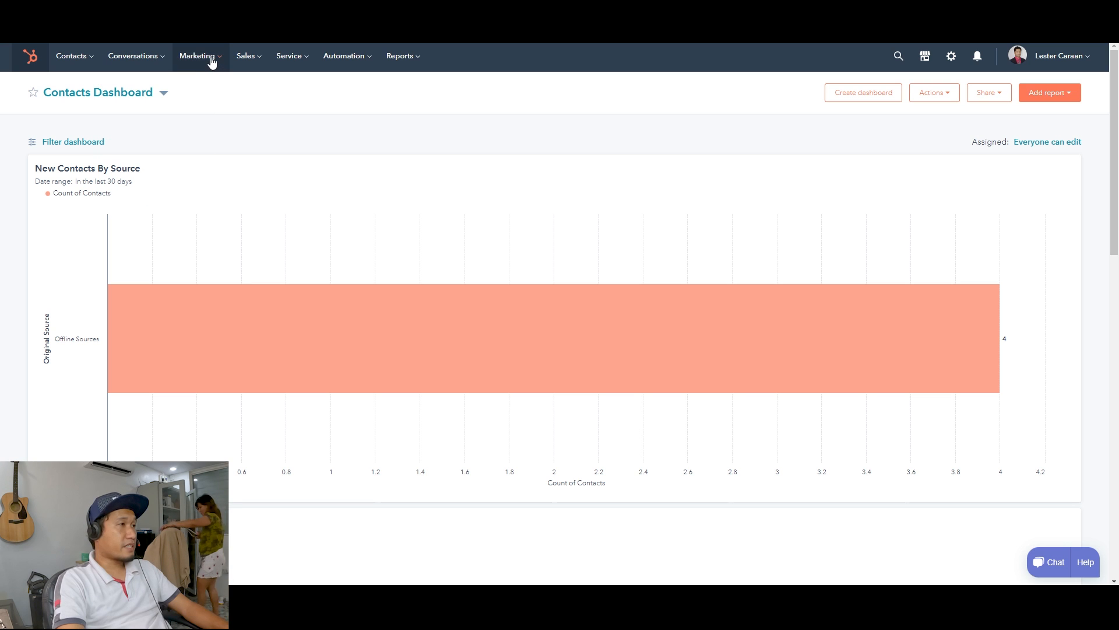
Compare the Marketing and Sales menus, ending back on the Marketing tools list
{"action": "left_click", "coordinate": [199, 56]}
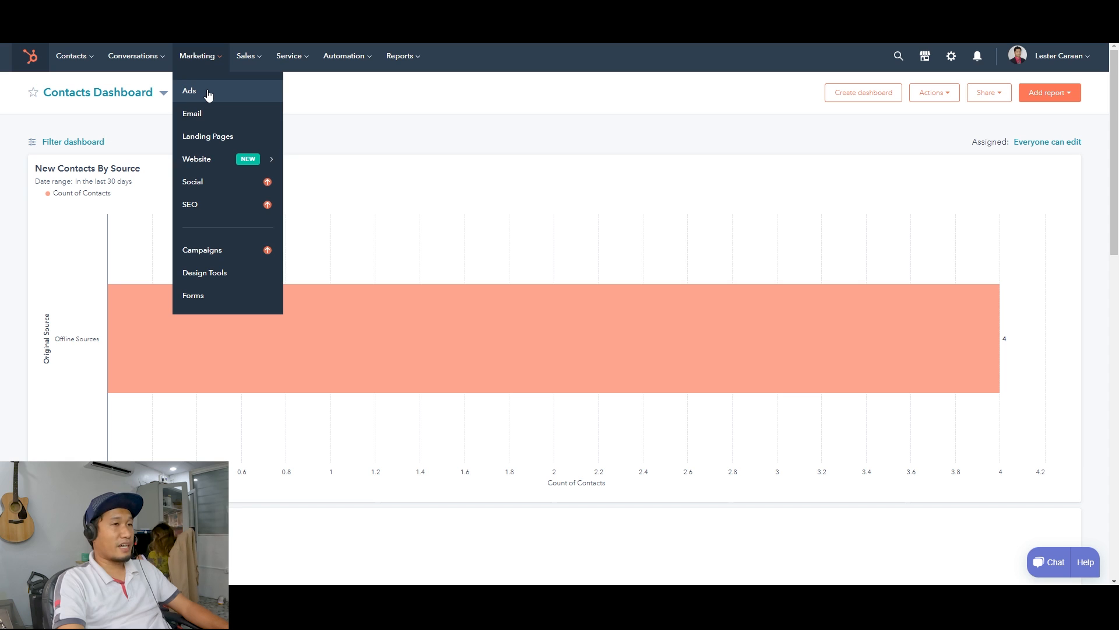
{"action": "left_click", "coordinate": [246, 56]}
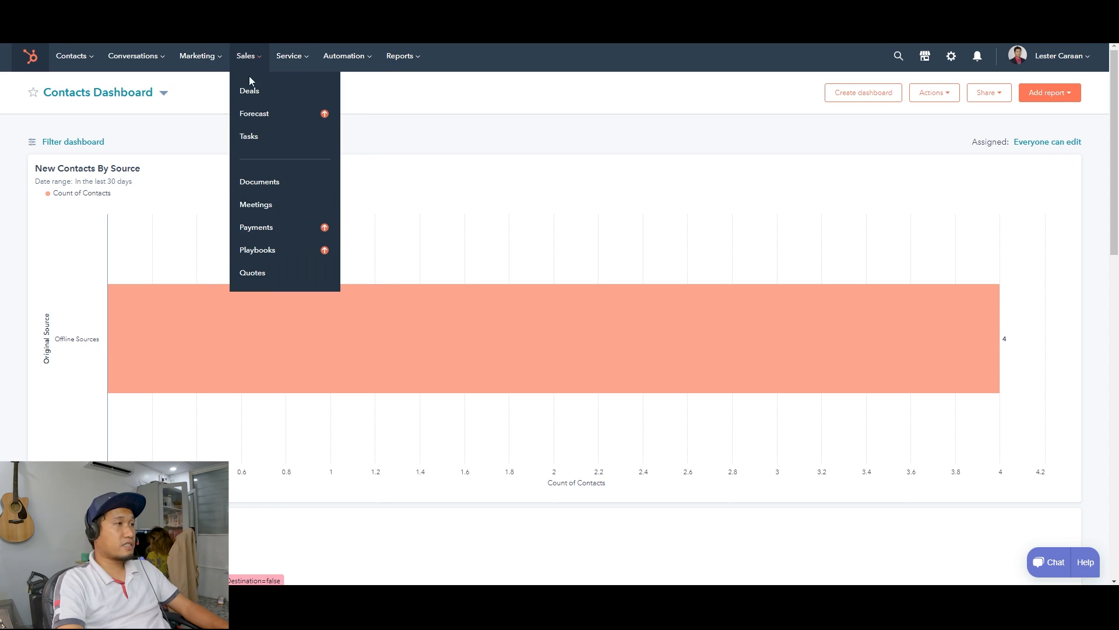
{"action": "left_click", "coordinate": [198, 56]}
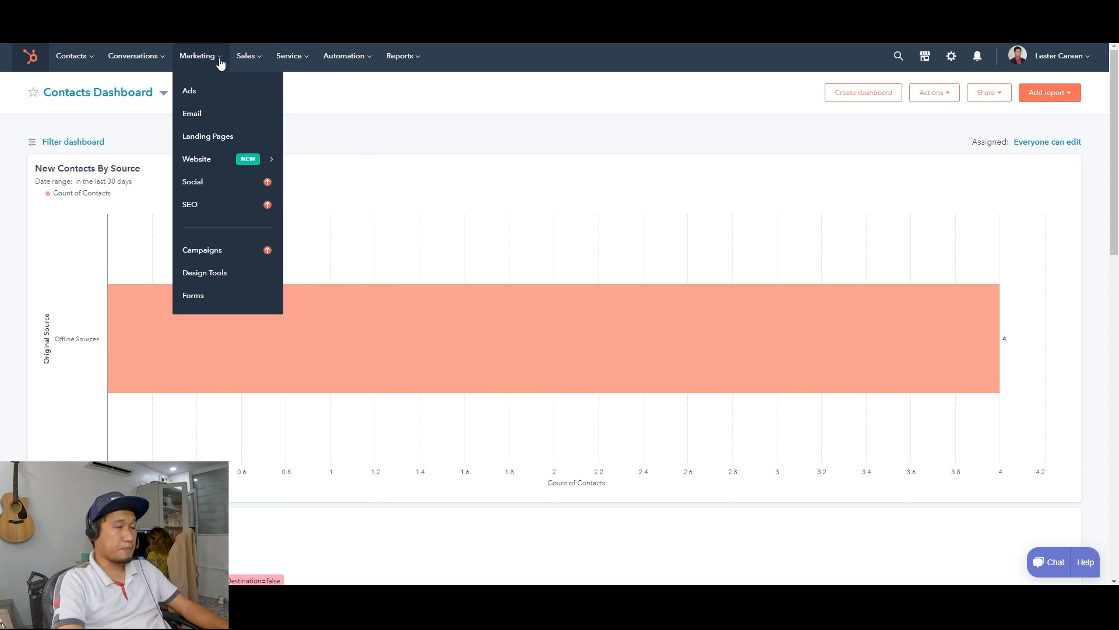
{"action": "mouse_move", "coordinate": [217, 91]}
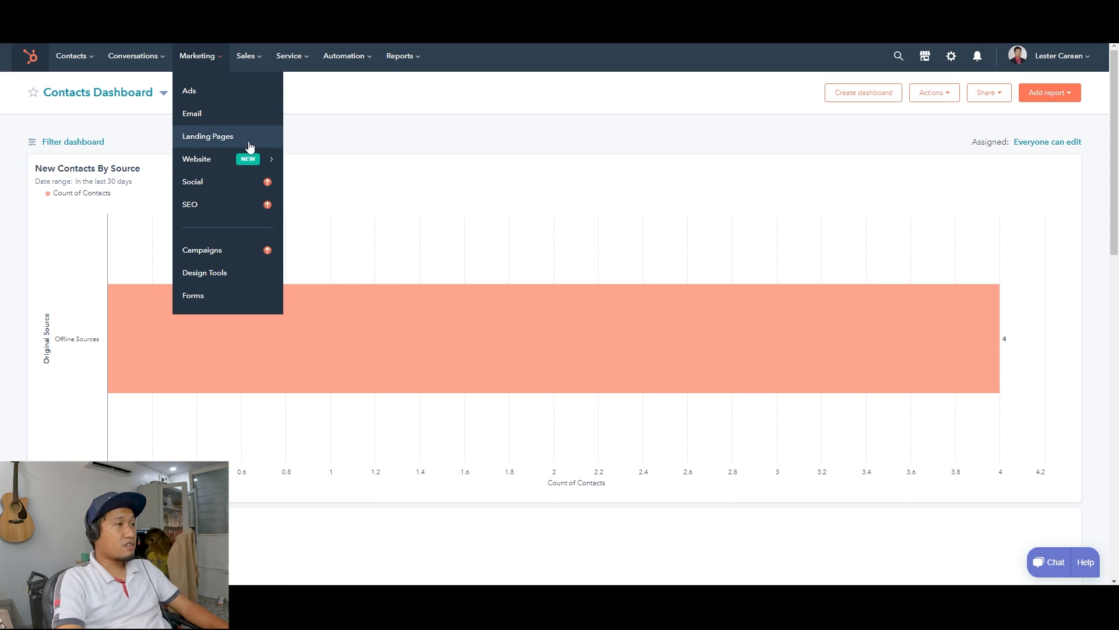
{"action": "mouse_move", "coordinate": [196, 159]}
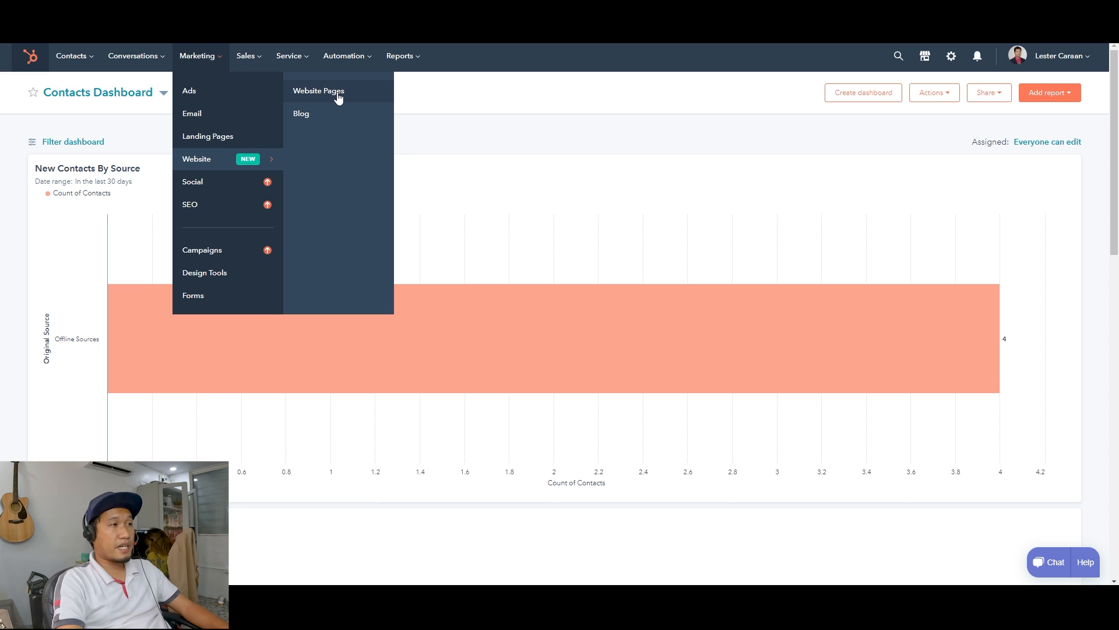
{"action": "mouse_move", "coordinate": [364, 119]}
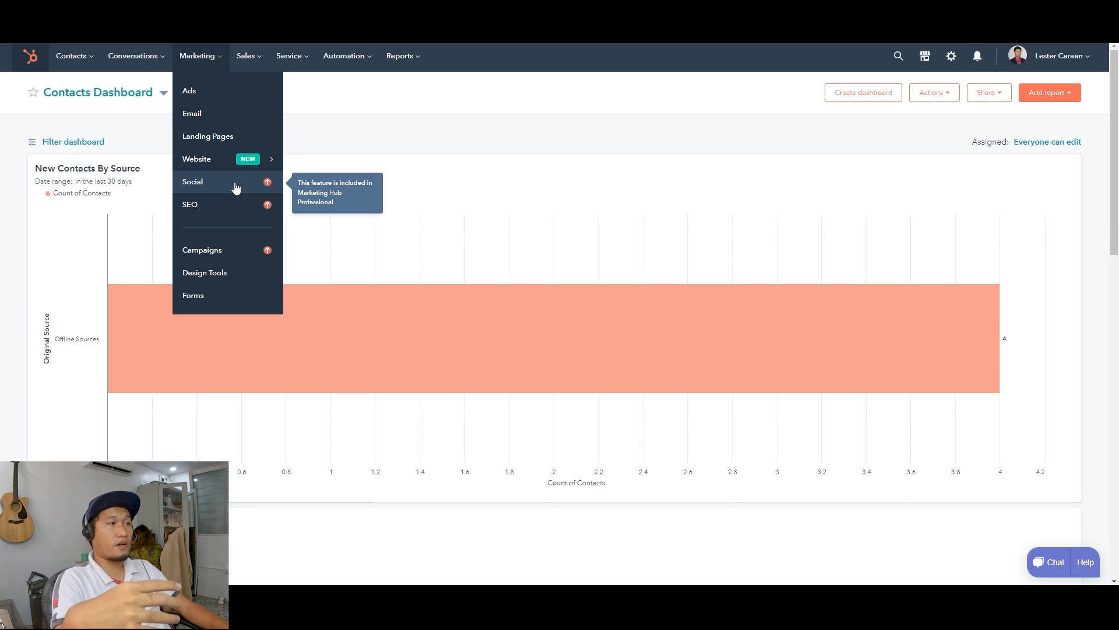
{"action": "mouse_move", "coordinate": [243, 218]}
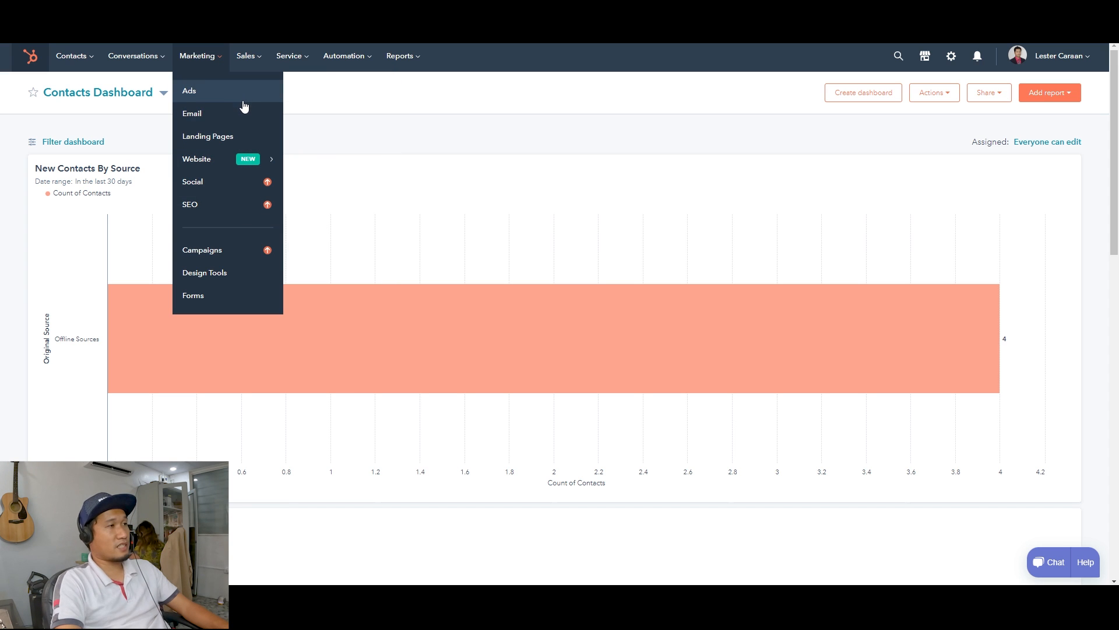
{"action": "mouse_move", "coordinate": [196, 158]}
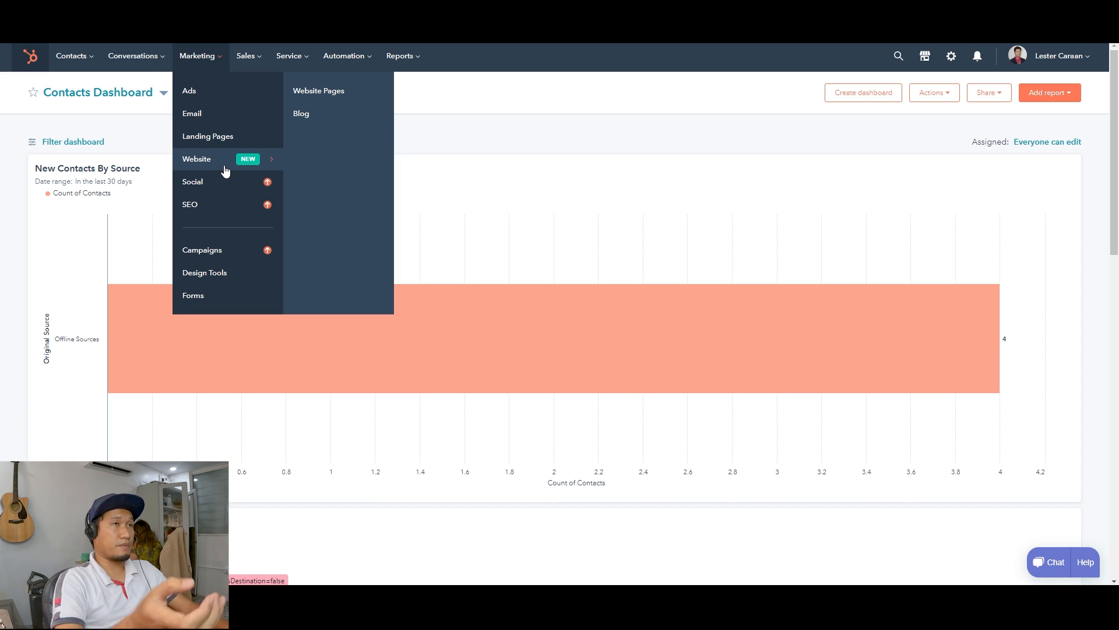
{"action": "mouse_move", "coordinate": [223, 205]}
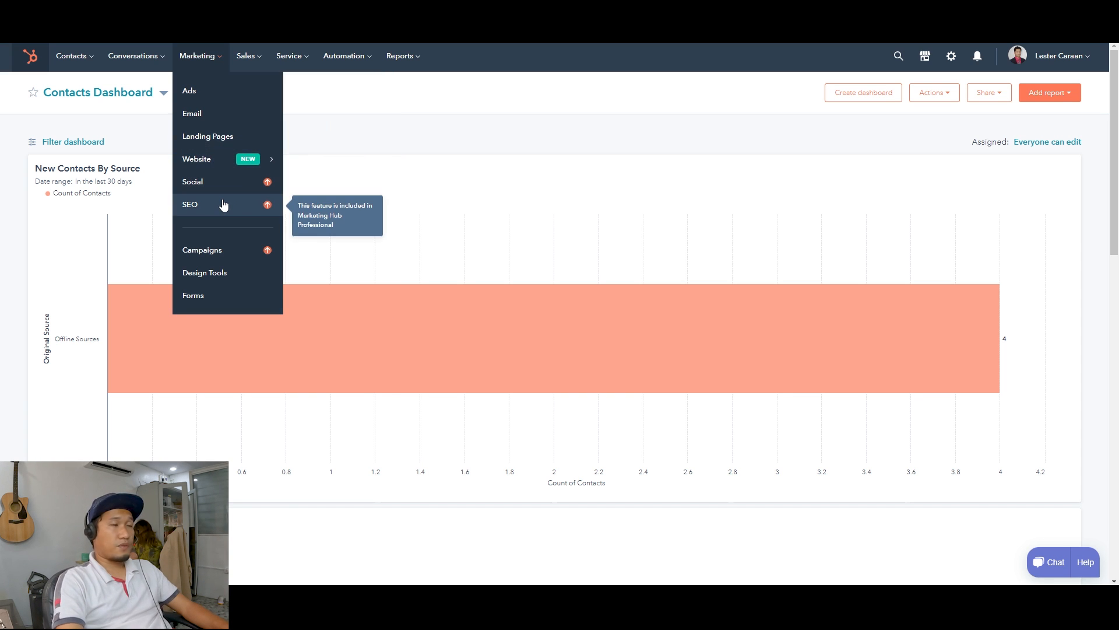
{"action": "mouse_move", "coordinate": [238, 253]}
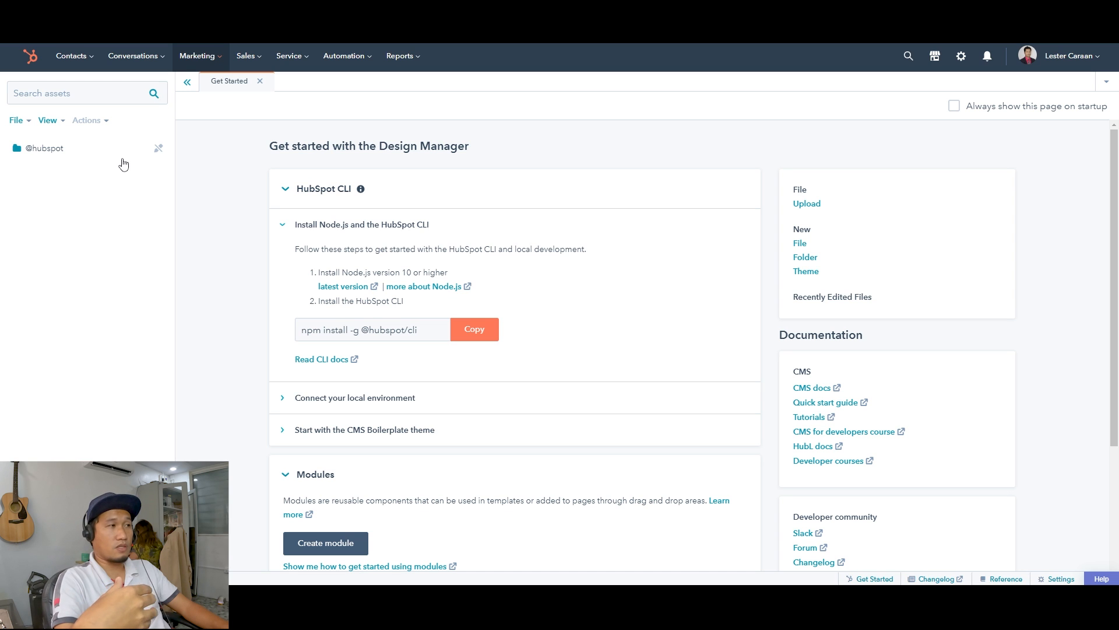
Go to the Forms page listing Internship Form 2022 and Flyhub Main Contact Us
{"action": "left_click", "coordinate": [197, 56]}
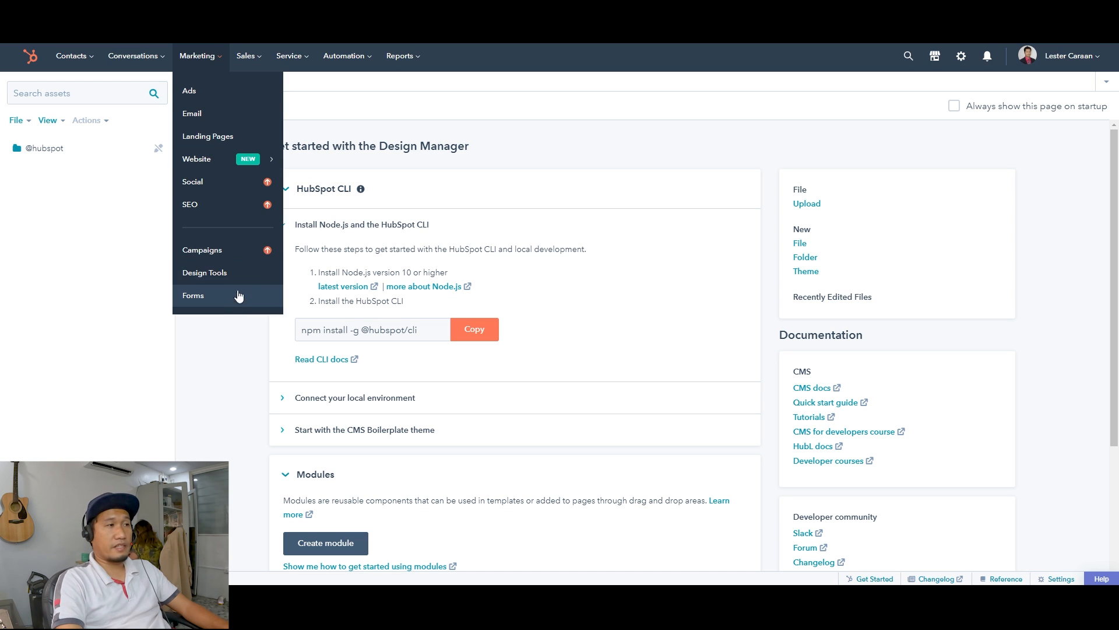
{"action": "left_click", "coordinate": [197, 56]}
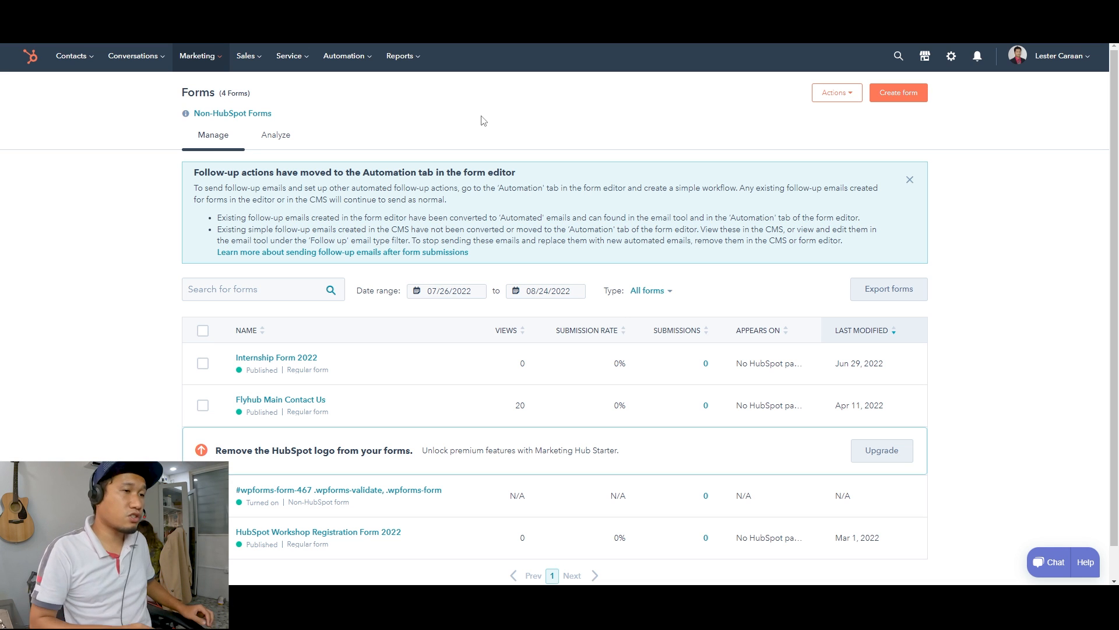
{"action": "mouse_move", "coordinate": [495, 88]}
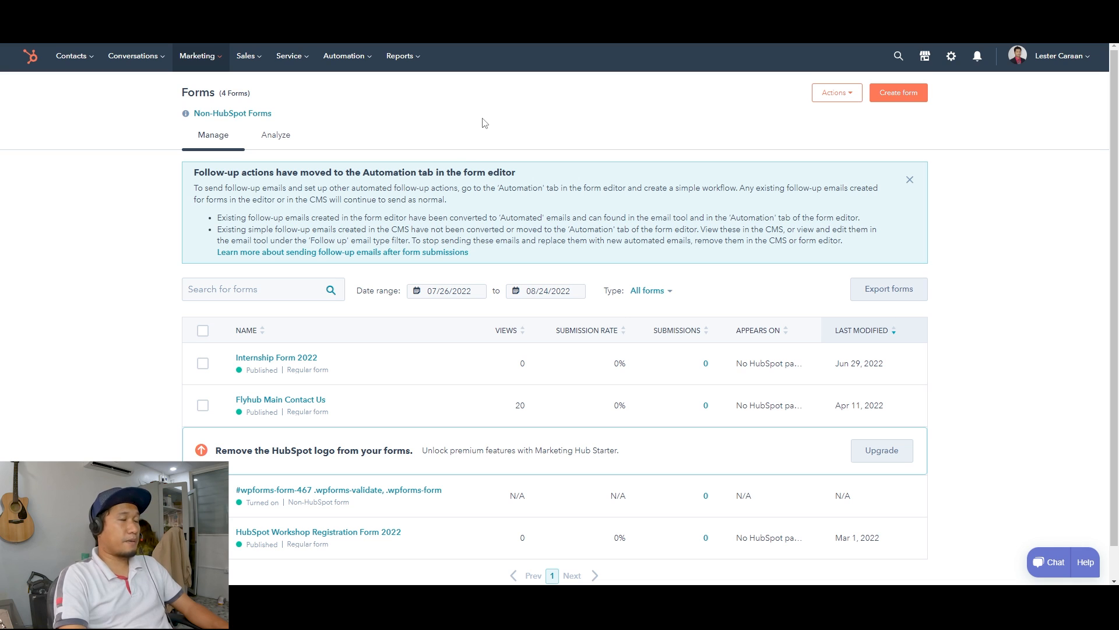
{"action": "mouse_move", "coordinate": [461, 121]}
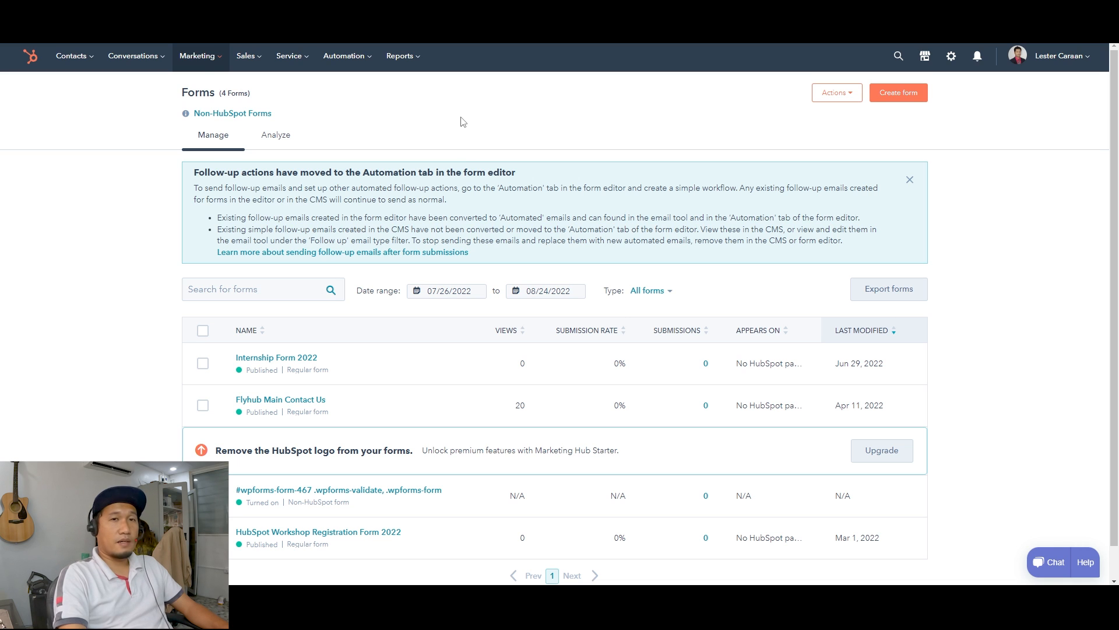
Switch from the Marketing menu to the Sales menu listing Deals through Quotes
{"action": "left_click", "coordinate": [197, 56]}
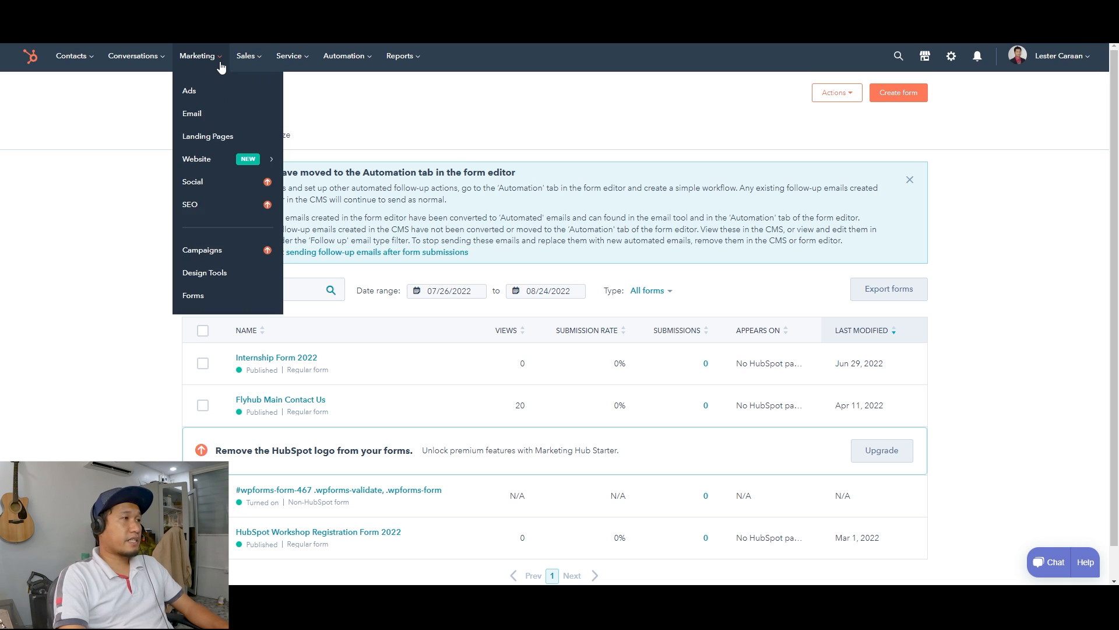
{"action": "left_click", "coordinate": [245, 56]}
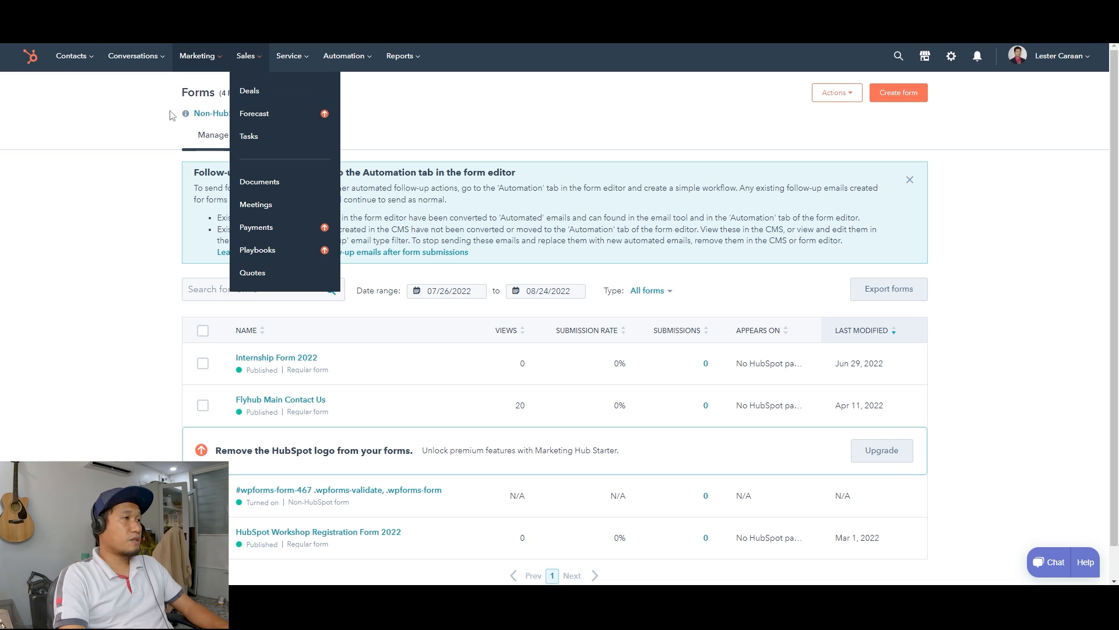
{"action": "mouse_move", "coordinate": [313, 93]}
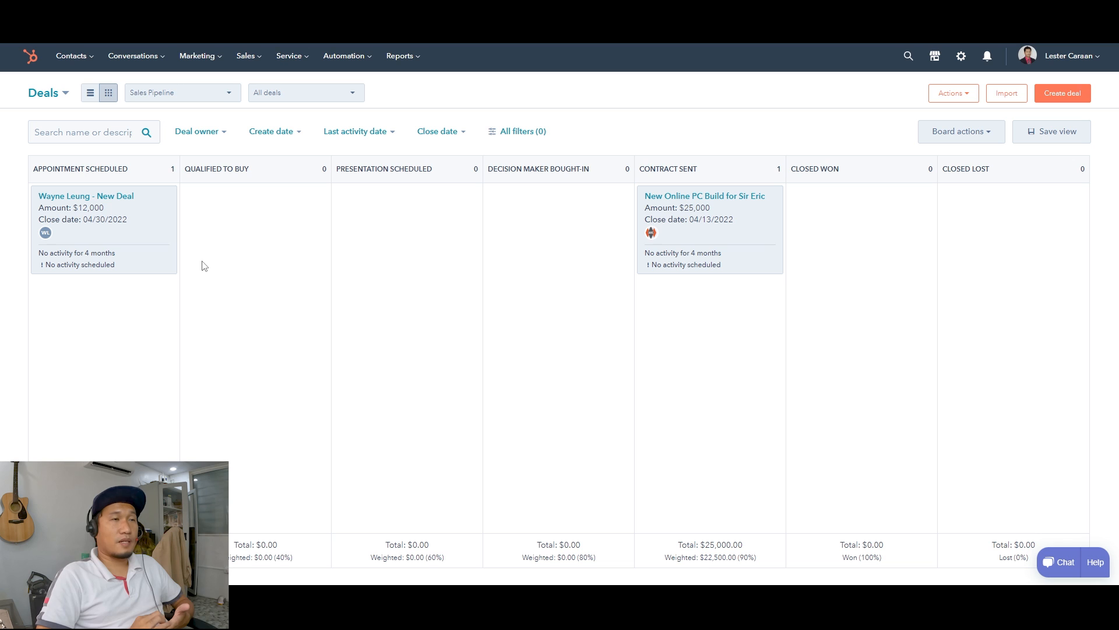
{"action": "left_click", "coordinate": [246, 56]}
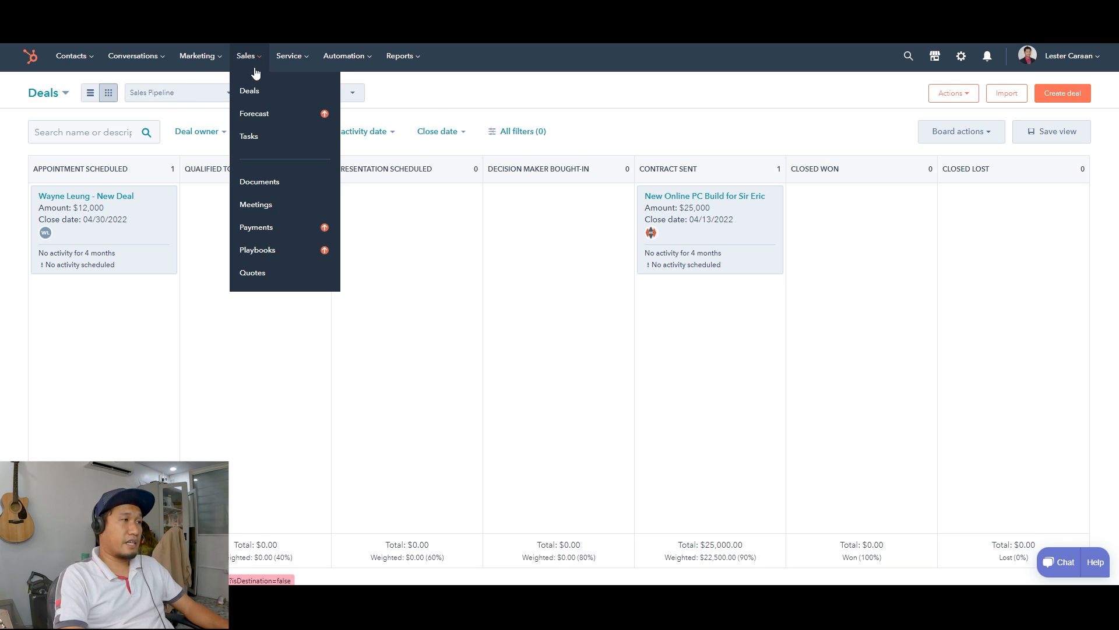
{"action": "mouse_move", "coordinate": [285, 113]}
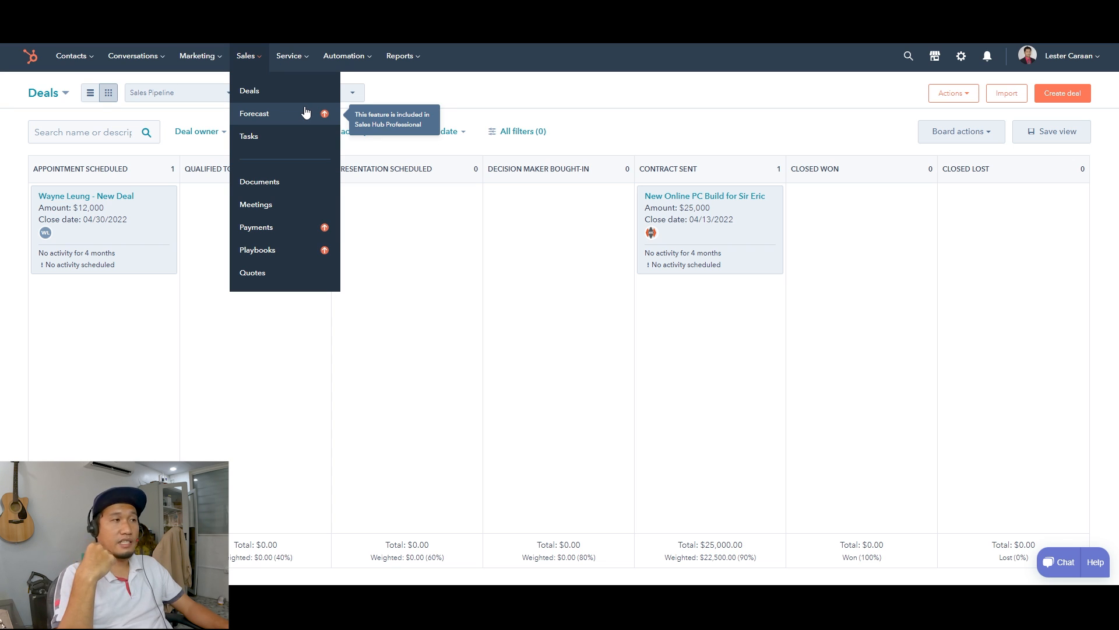
{"action": "mouse_move", "coordinate": [676, 124]}
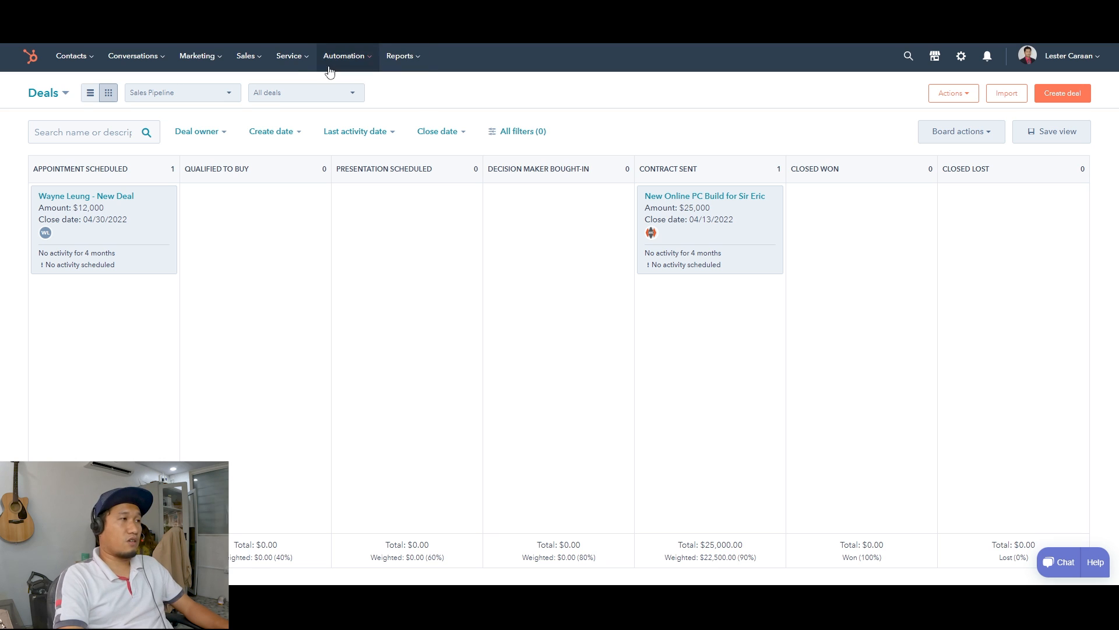
{"action": "left_click", "coordinate": [244, 56]}
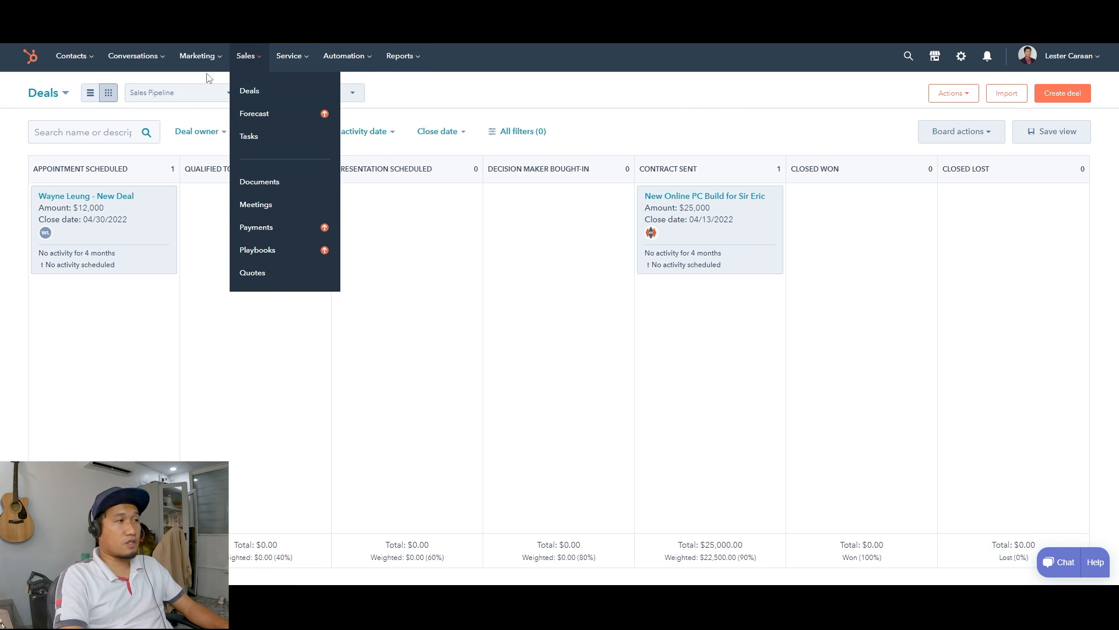
{"action": "left_click", "coordinate": [196, 56]}
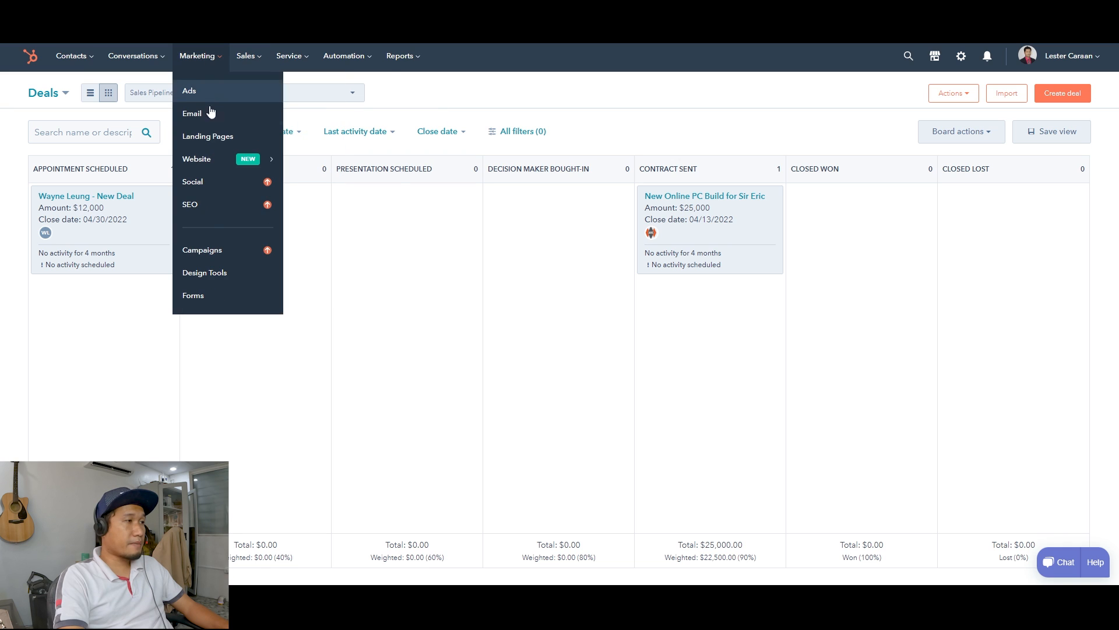
{"action": "mouse_move", "coordinate": [628, 137]}
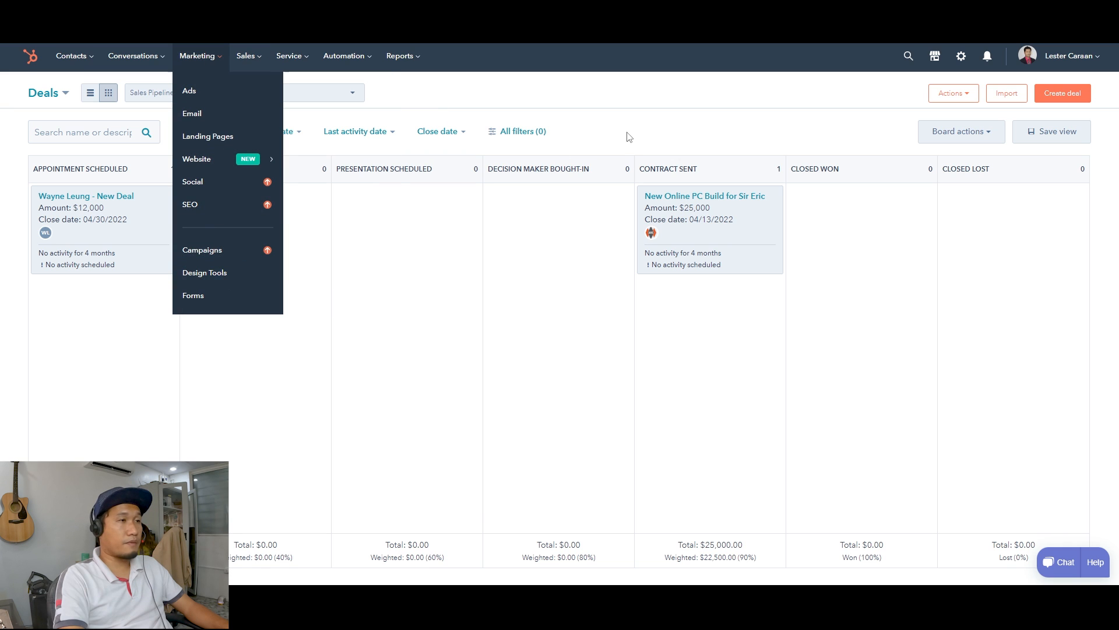
{"action": "mouse_move", "coordinate": [216, 277]}
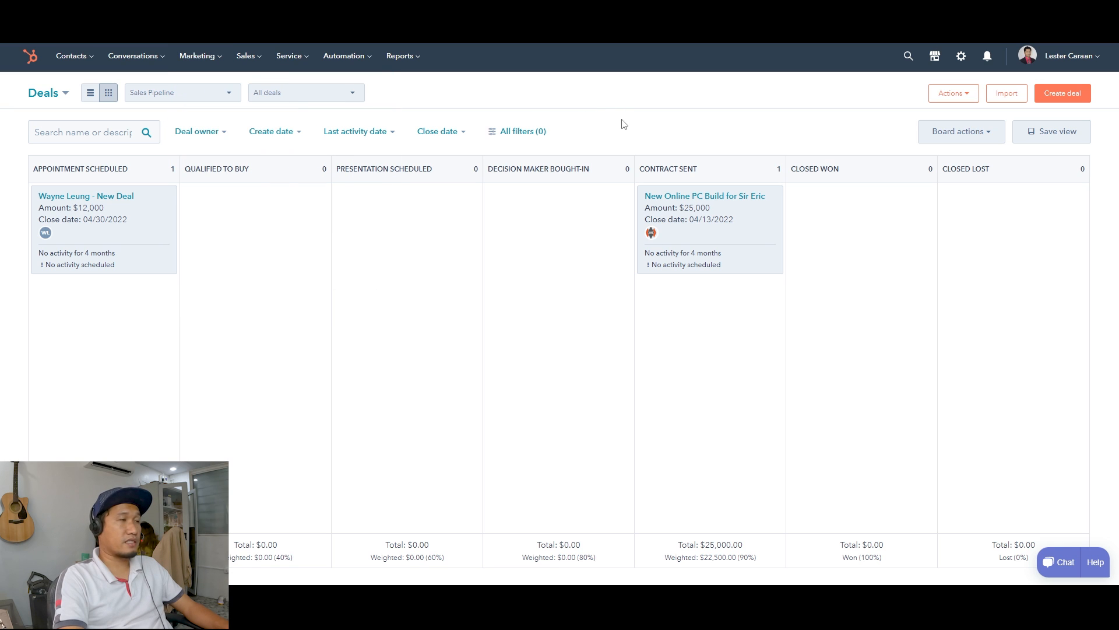
{"action": "left_click", "coordinate": [246, 56]}
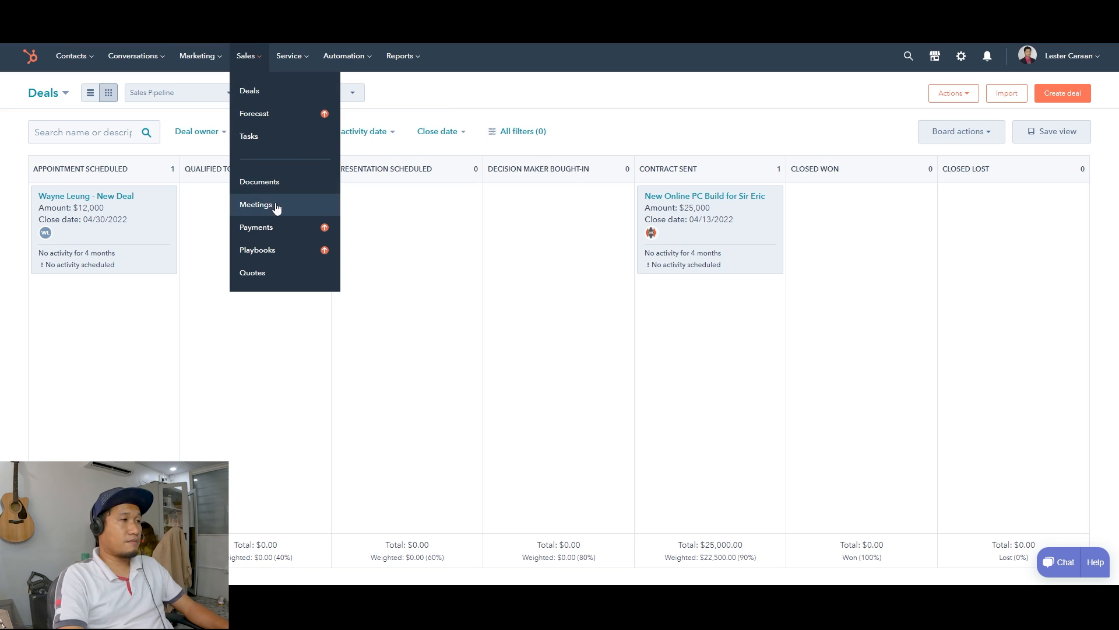
Go to Meetings and preview Lester's Meeting Link booking page with 30-minute slots
{"action": "left_click", "coordinate": [255, 205]}
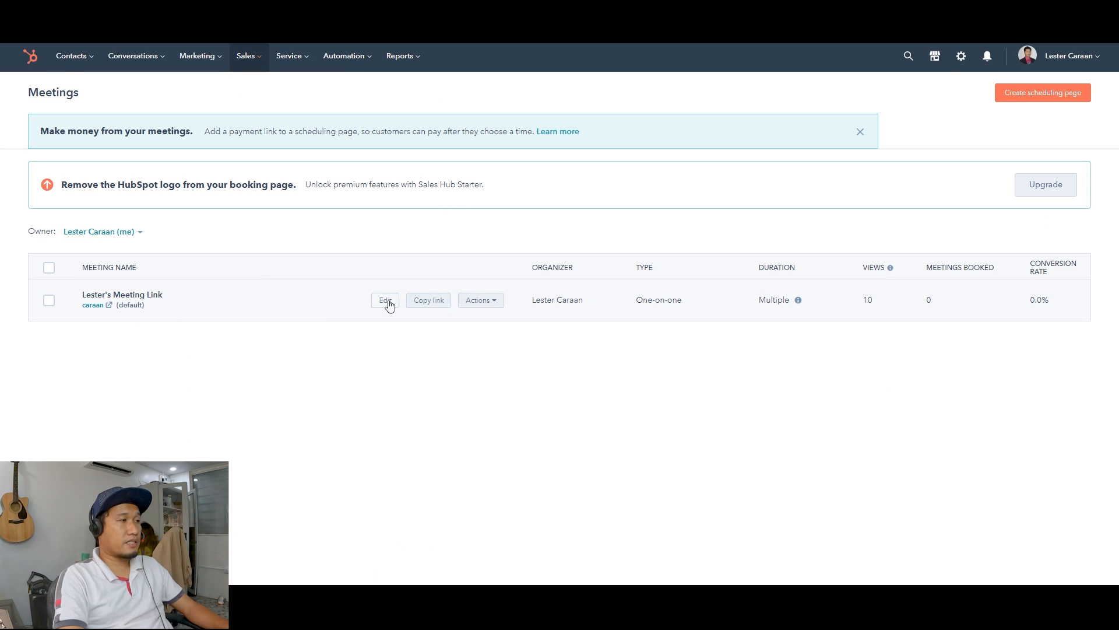
{"action": "left_click", "coordinate": [385, 299]}
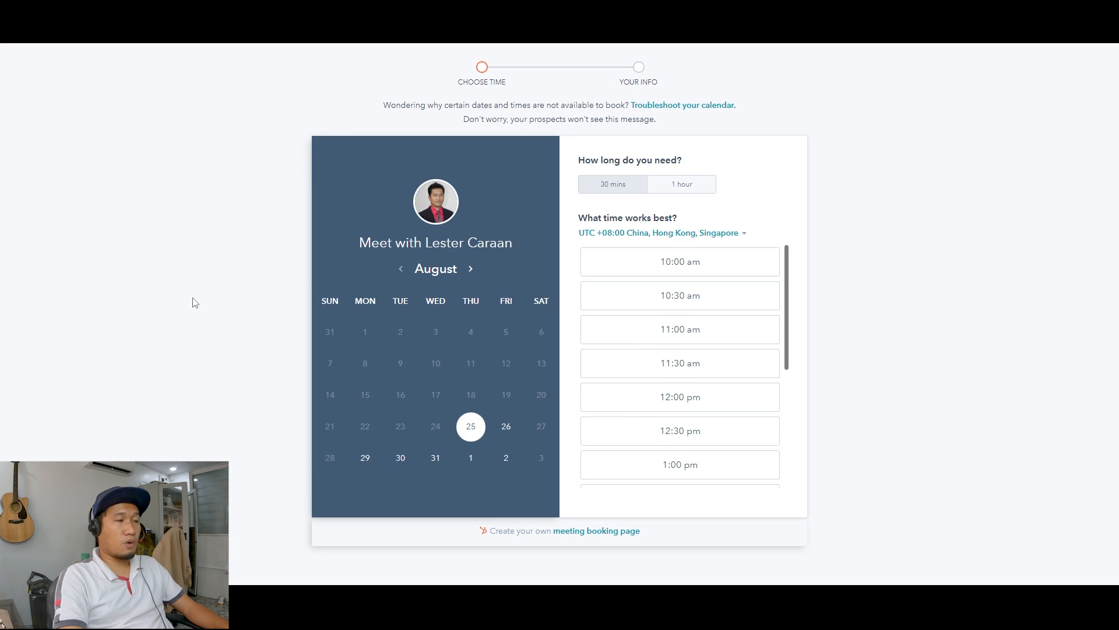
{"action": "mouse_move", "coordinate": [802, 317]}
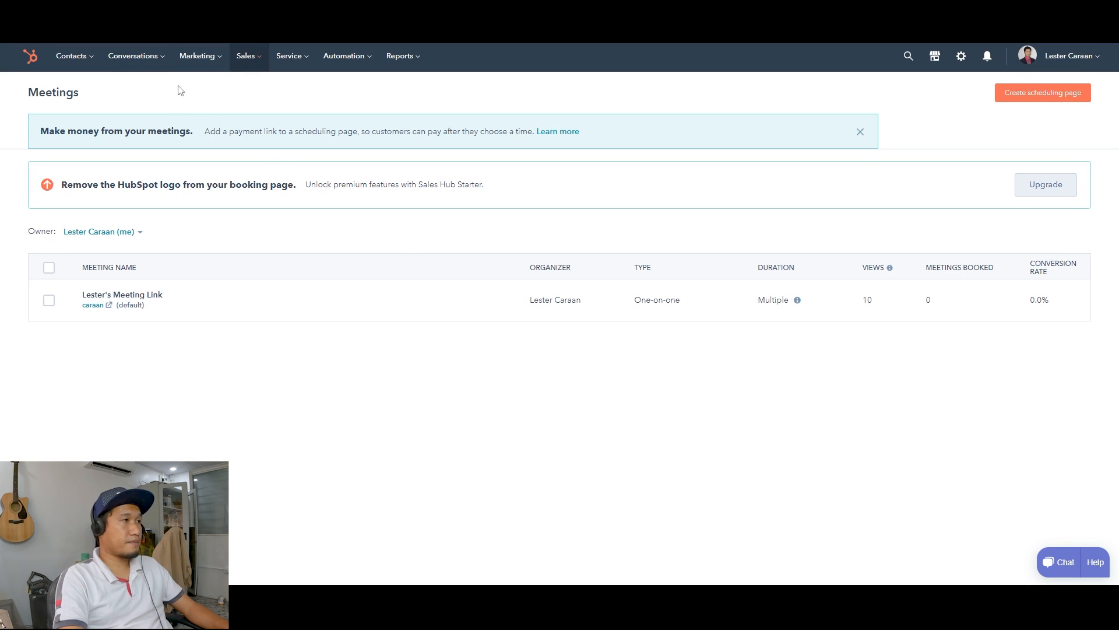
{"action": "mouse_move", "coordinate": [389, 457]}
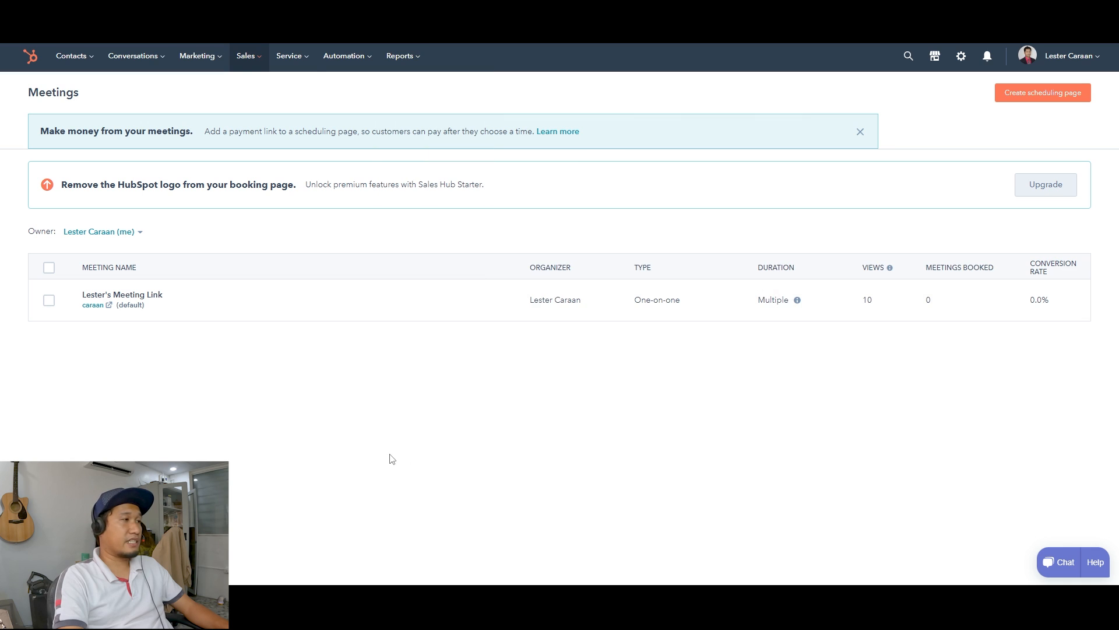
Choose Playbooks from the Sales menu to see the Discovery call playbook upgrade page
{"action": "left_click", "coordinate": [246, 56]}
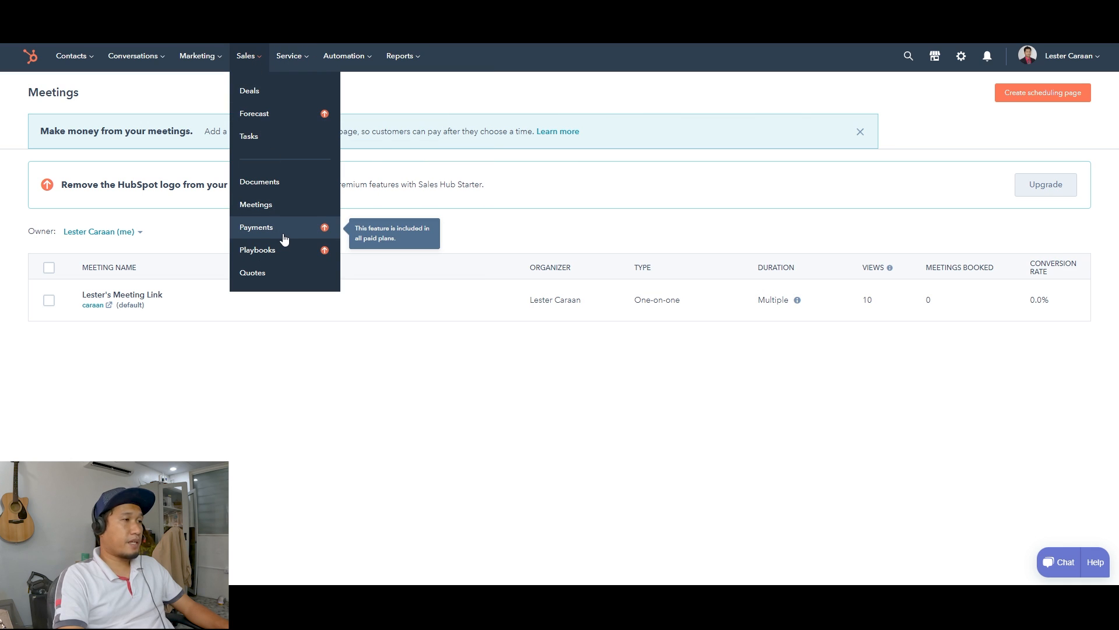
{"action": "mouse_move", "coordinate": [290, 235]}
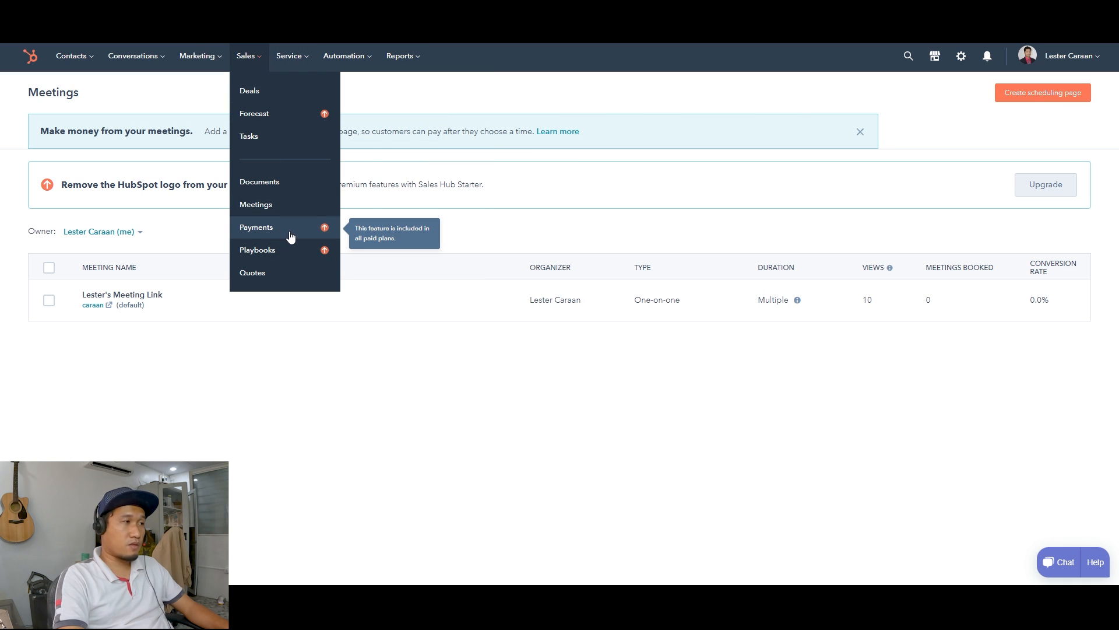
{"action": "mouse_move", "coordinate": [298, 238]}
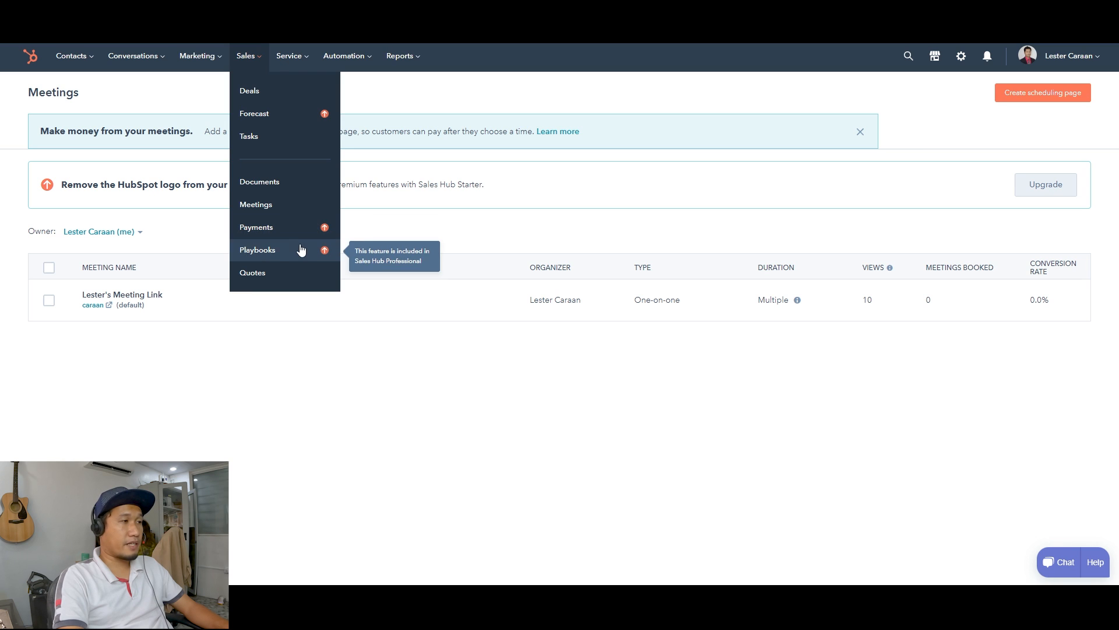
{"action": "left_click", "coordinate": [258, 249]}
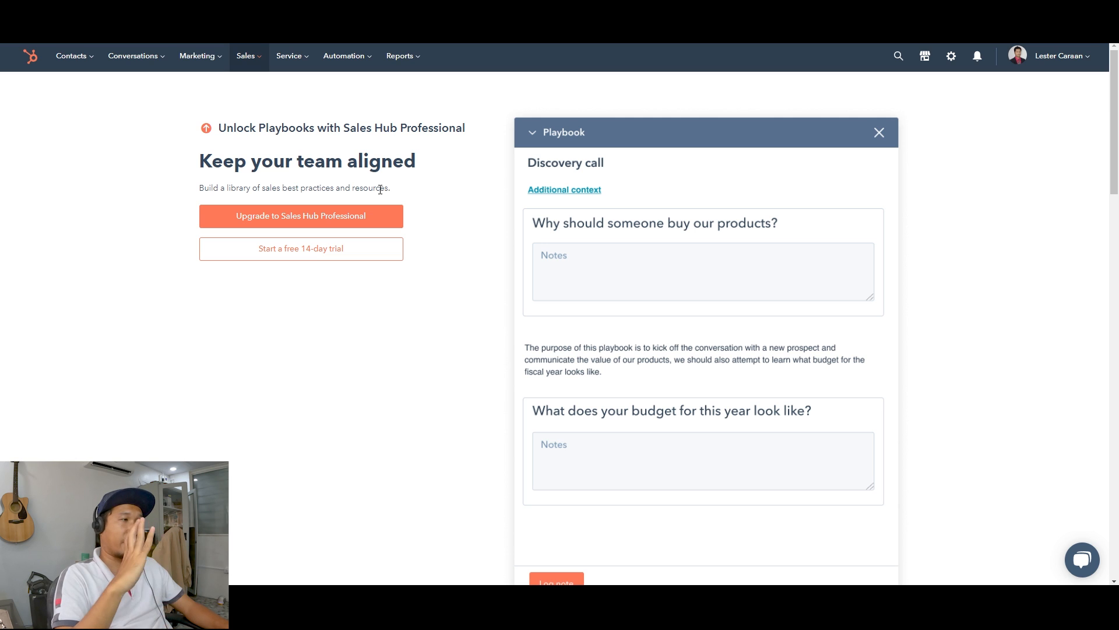
{"action": "mouse_move", "coordinate": [316, 295]}
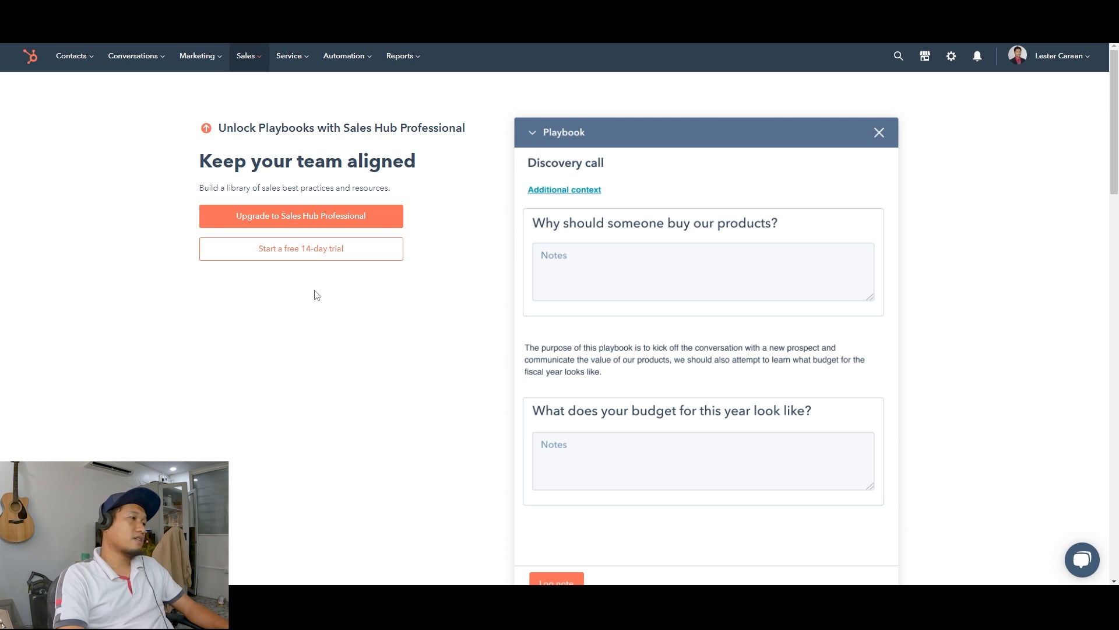
{"action": "mouse_move", "coordinate": [367, 376]}
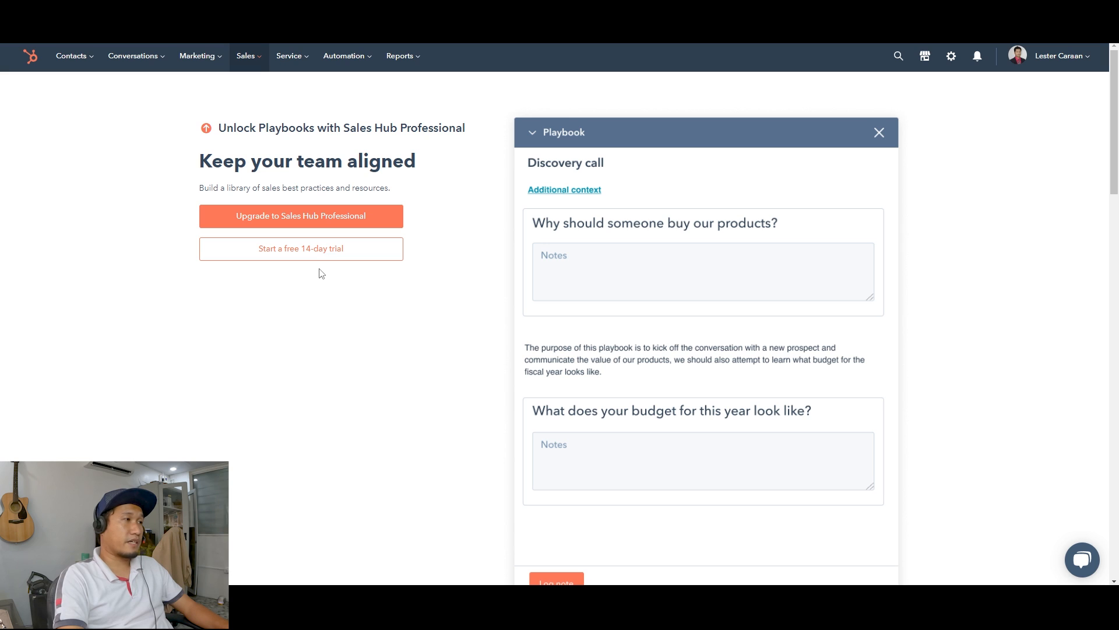
Reopen the Sales menu over the Playbooks page to reach Quotes
{"action": "left_click", "coordinate": [246, 56]}
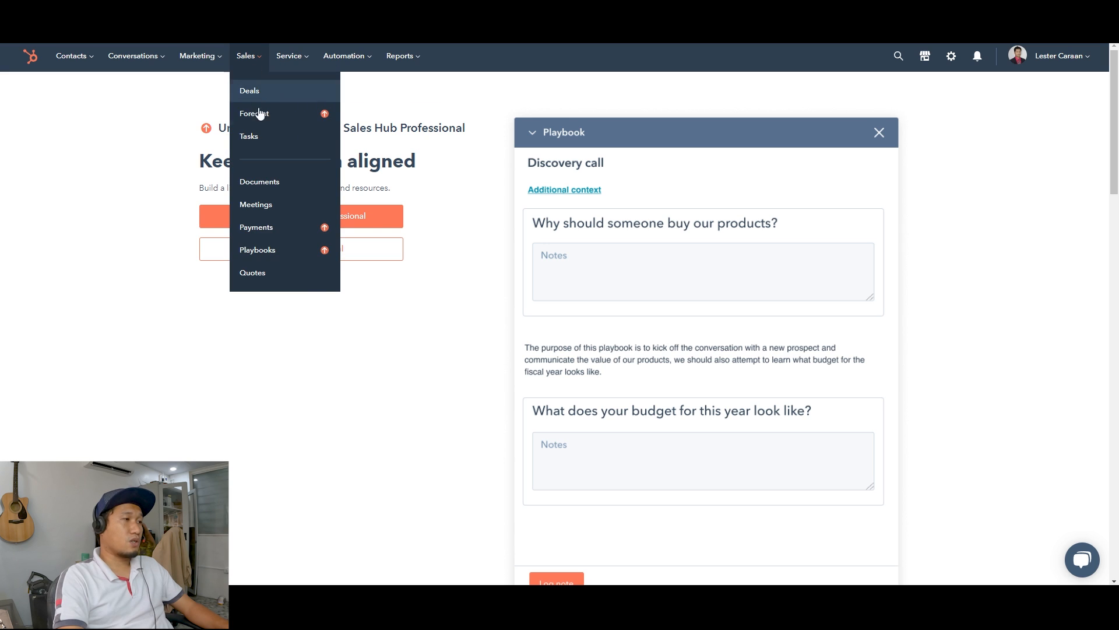
{"action": "mouse_move", "coordinate": [300, 278]}
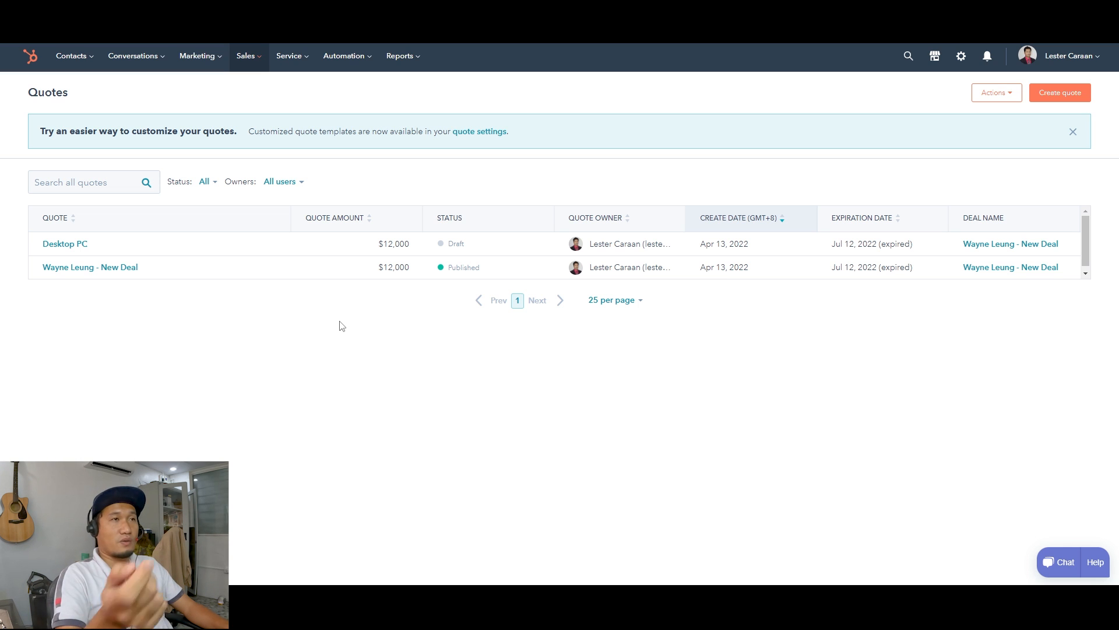
Show the empty Support Pipeline tickets board with its four stages
{"action": "left_click", "coordinate": [289, 56]}
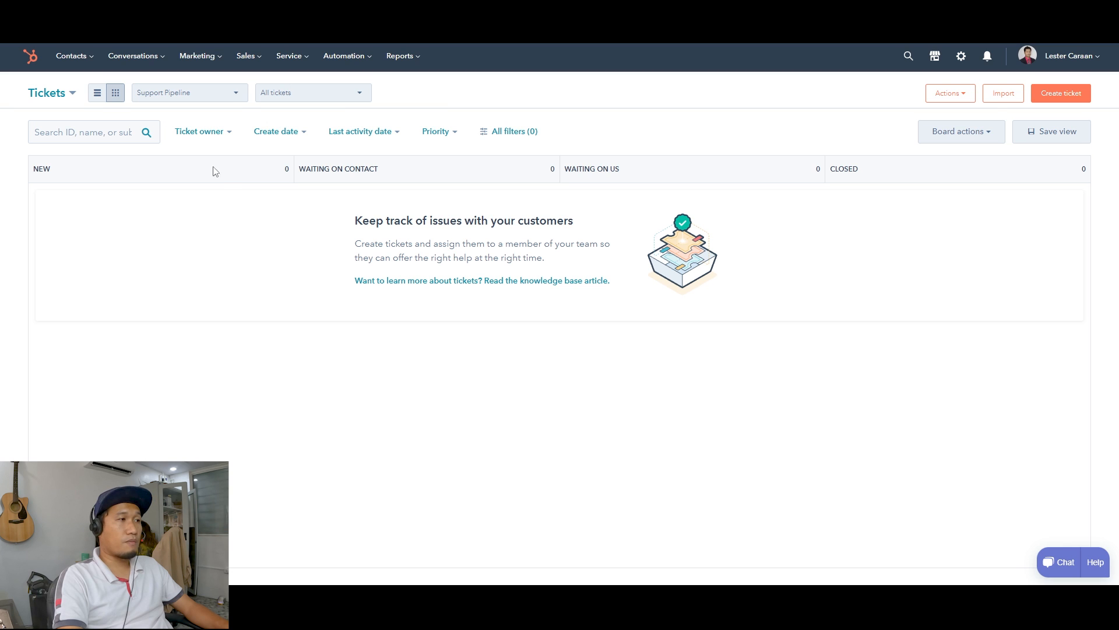
{"action": "mouse_move", "coordinate": [343, 178]}
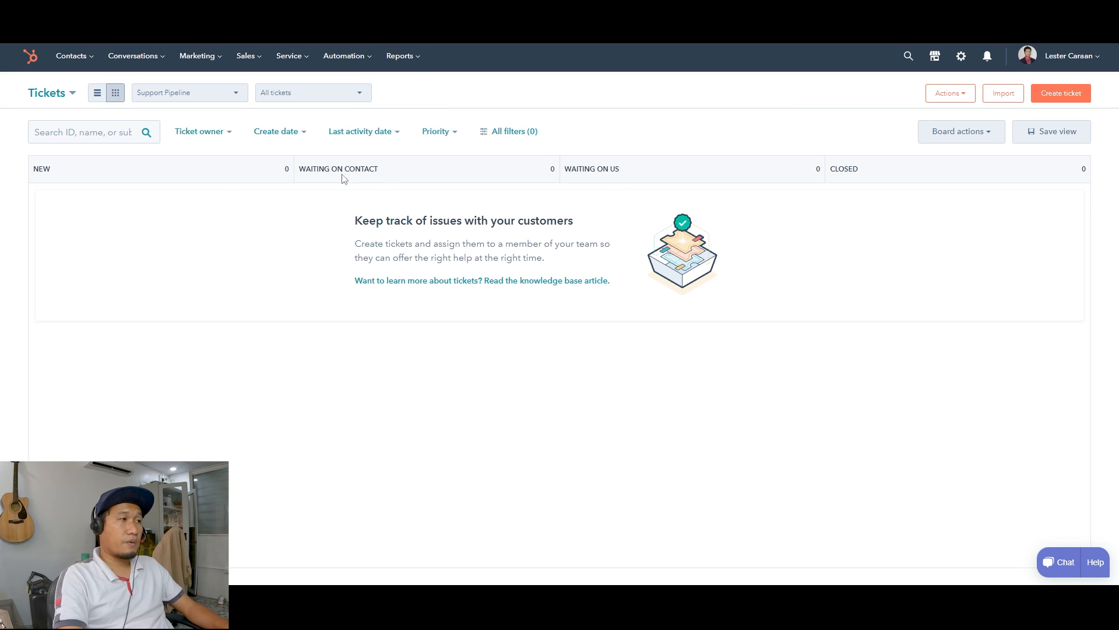
{"action": "mouse_move", "coordinate": [839, 187]}
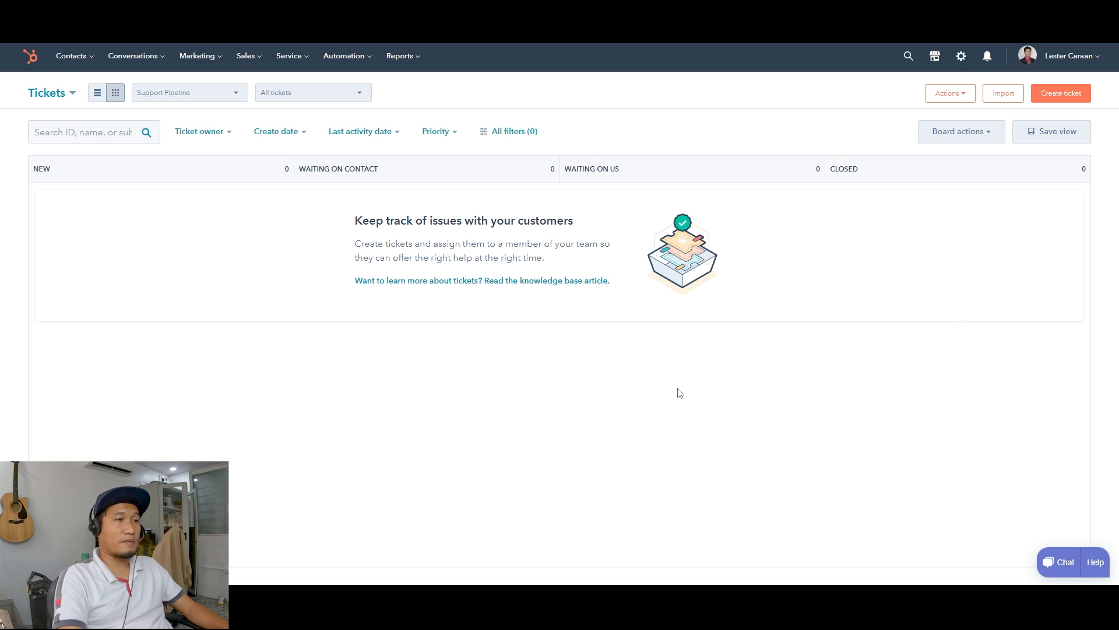
Expand the Service menu listing Tickets, Feedback Surveys, Knowledge Base and Customer Portal
{"action": "left_click", "coordinate": [289, 56]}
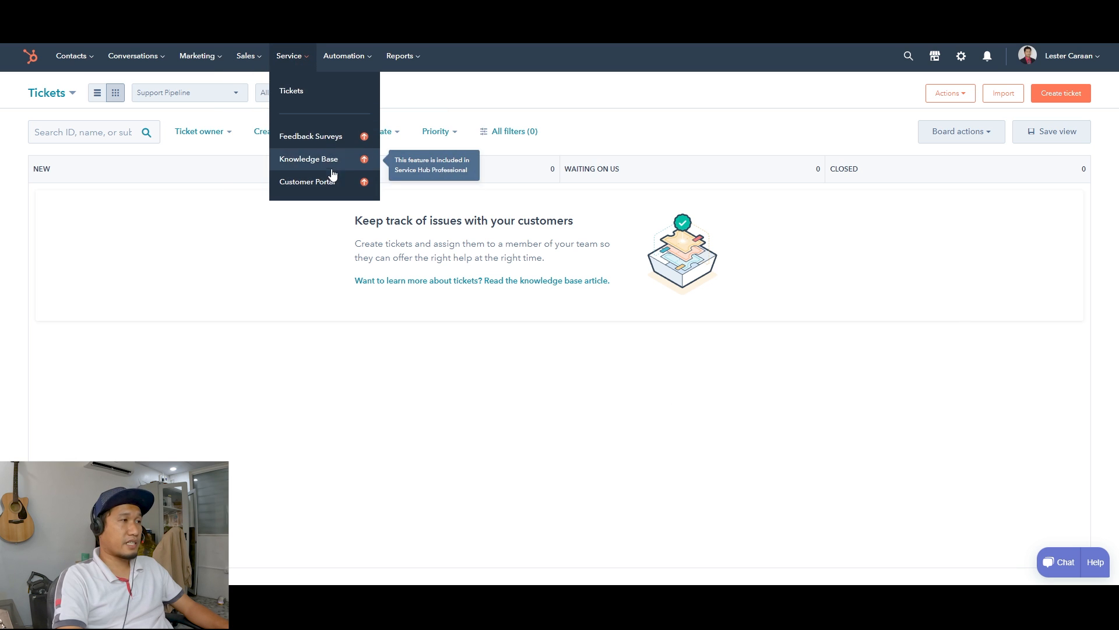
{"action": "mouse_move", "coordinate": [321, 141]}
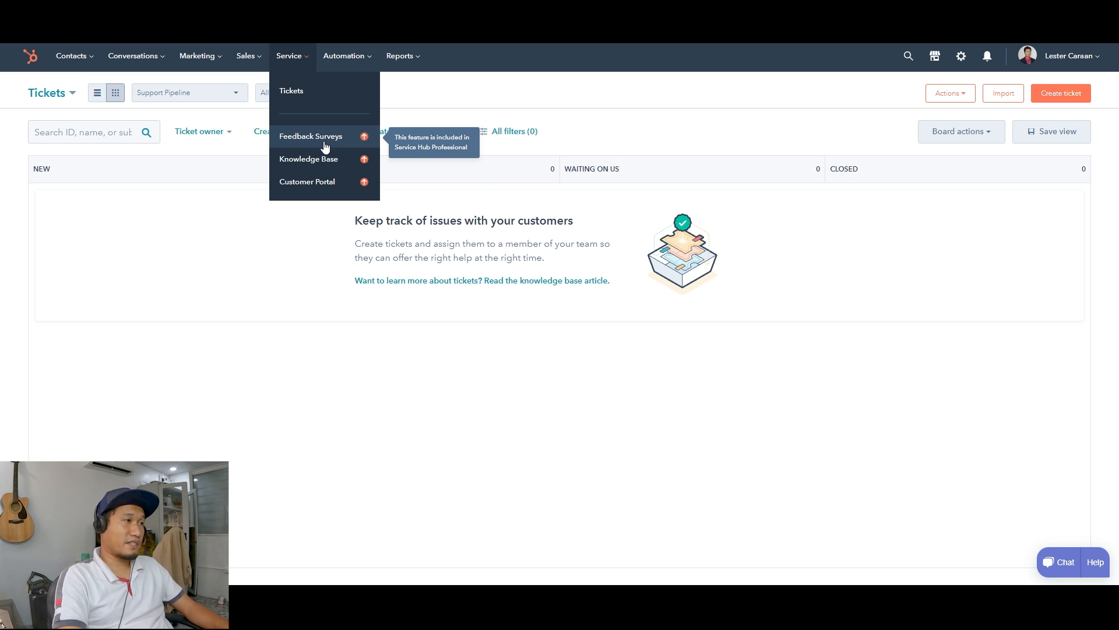
{"action": "mouse_move", "coordinate": [328, 163]}
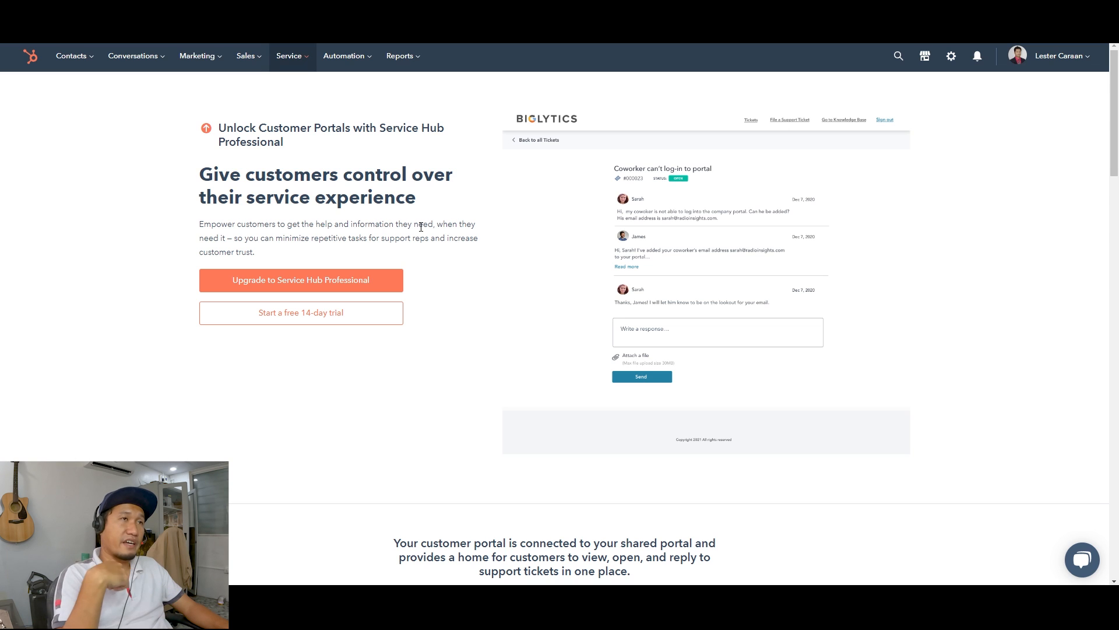
{"action": "mouse_move", "coordinate": [310, 103]}
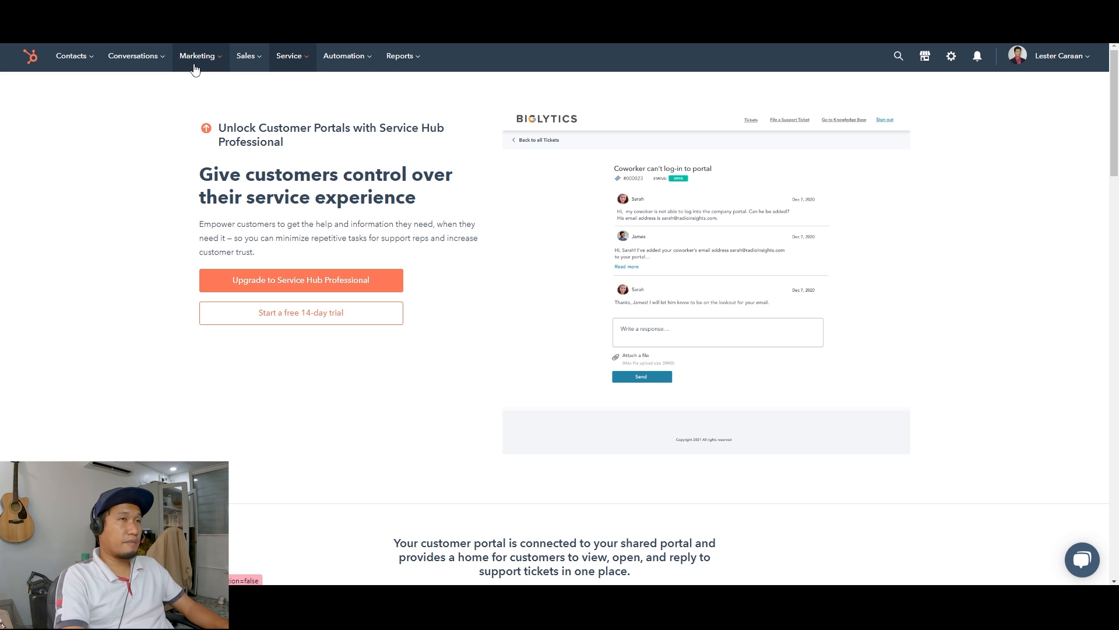
{"action": "mouse_move", "coordinate": [272, 77]}
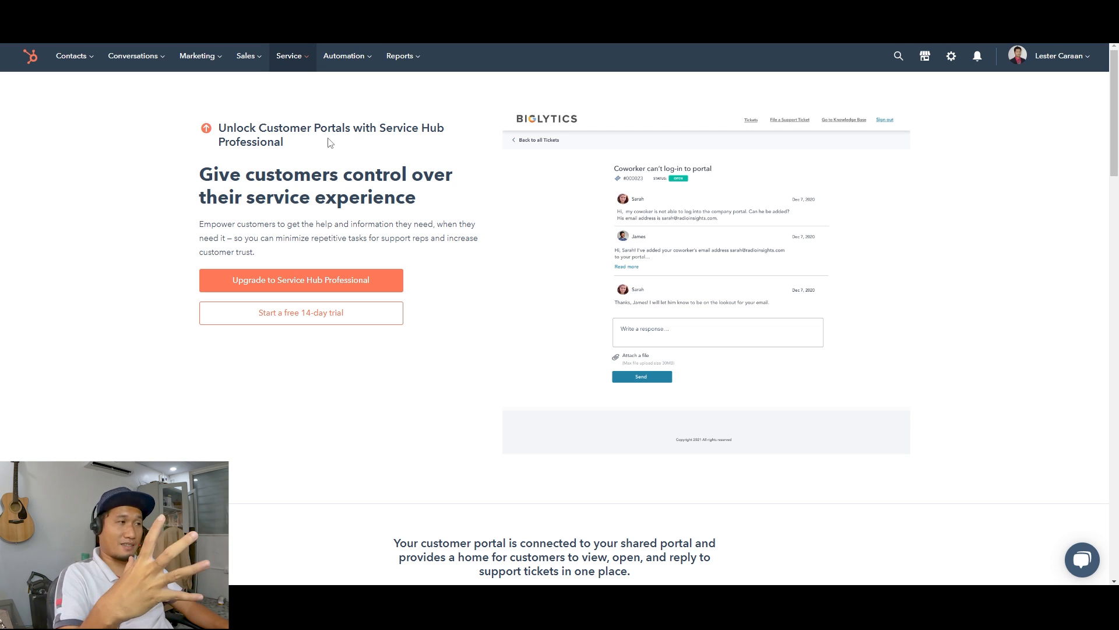
{"action": "mouse_move", "coordinate": [310, 179]}
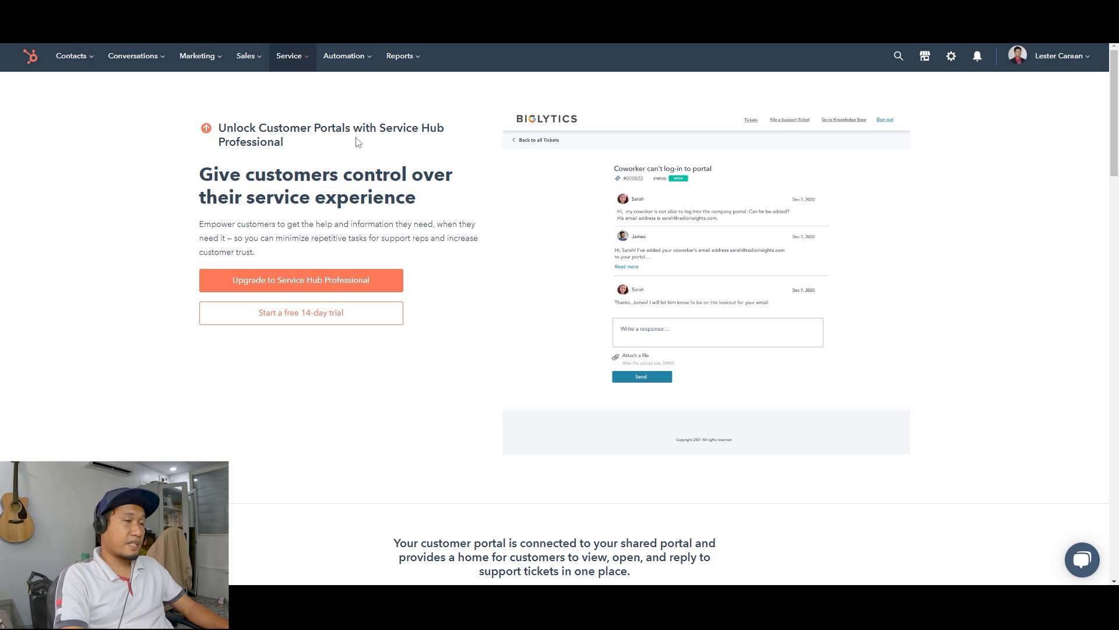
Reach the Workflows upgrade page from the Automation menu and highlight its description text
{"action": "left_click", "coordinate": [344, 56]}
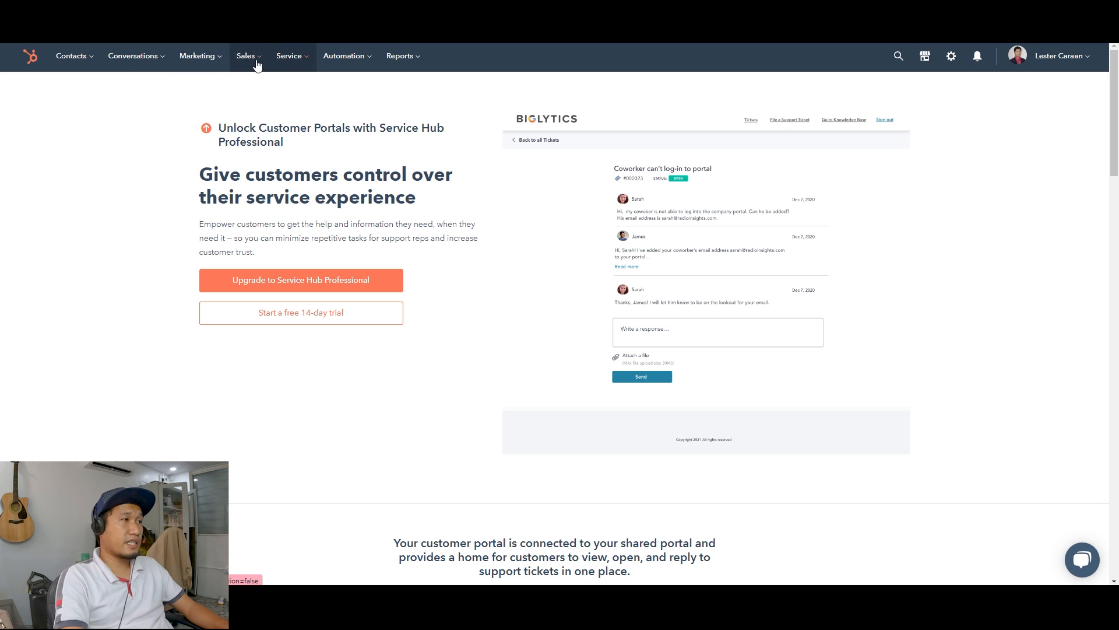
{"action": "left_click", "coordinate": [345, 56]}
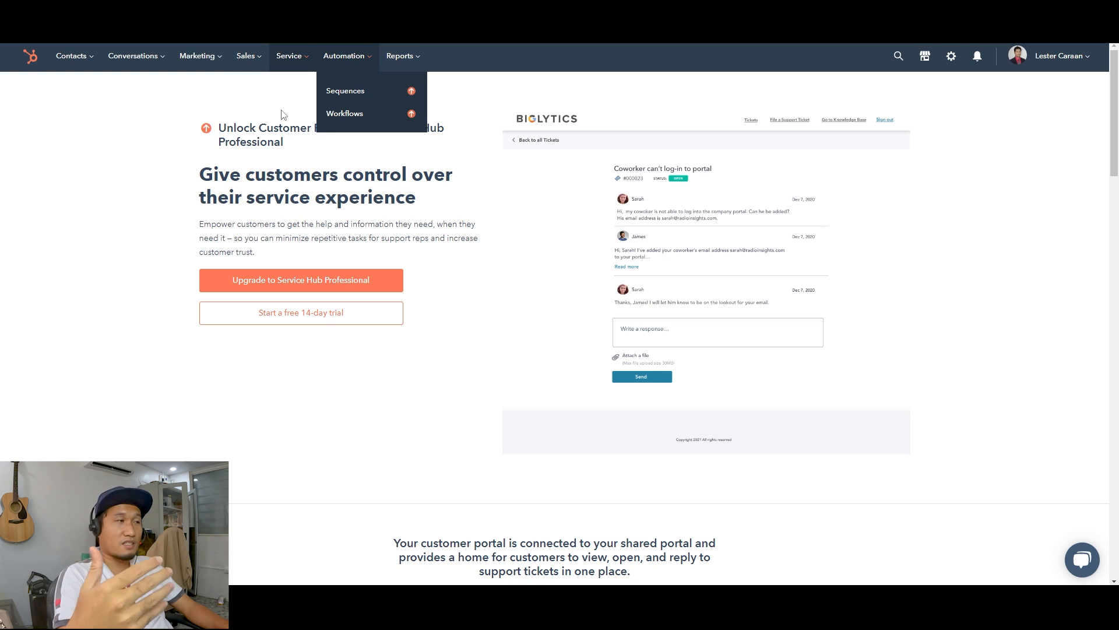
{"action": "left_click", "coordinate": [345, 113]}
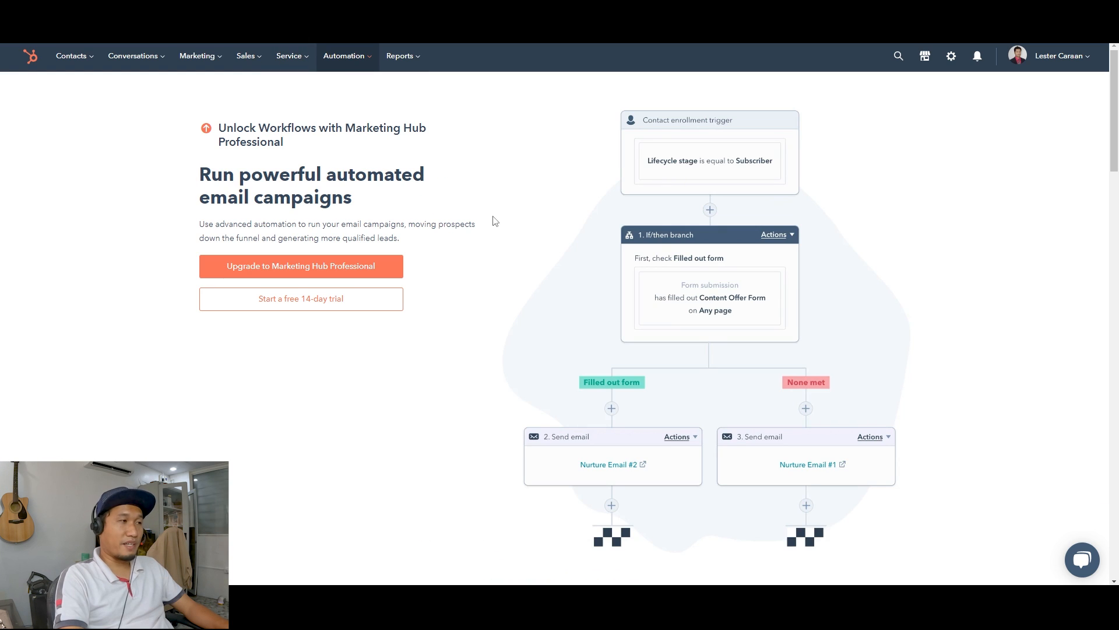
{"action": "left_click", "coordinate": [346, 56]}
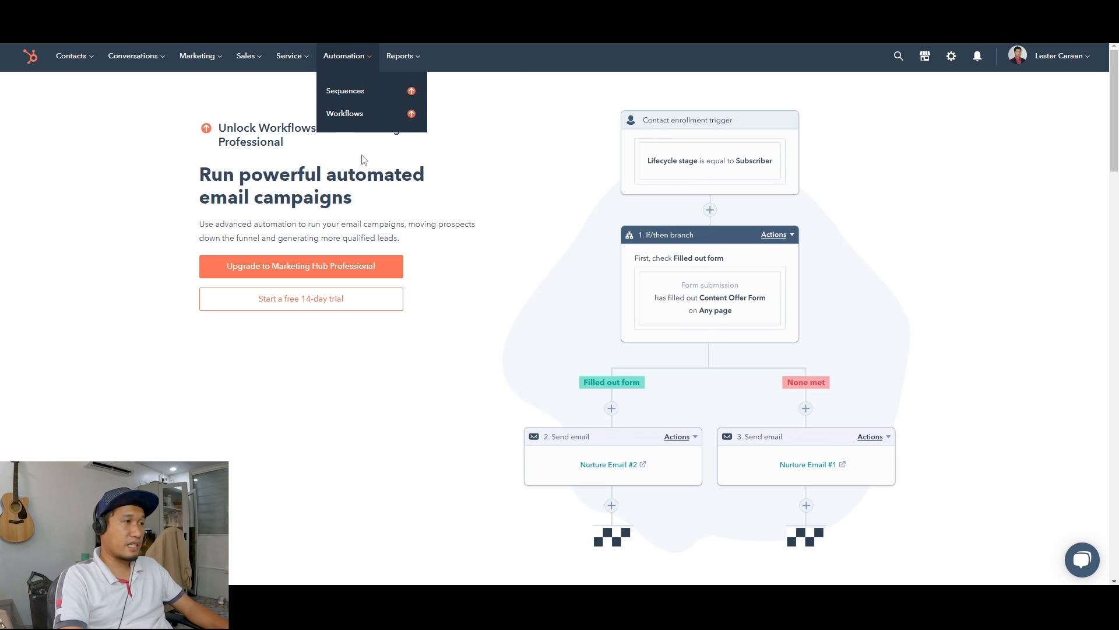
{"action": "mouse_move", "coordinate": [345, 113]}
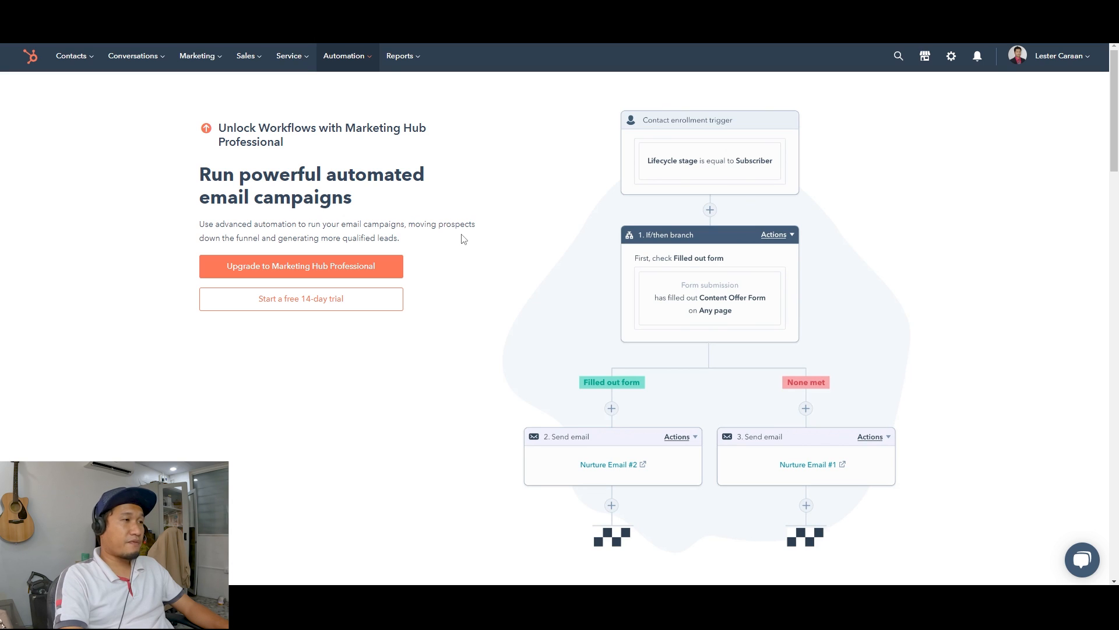
{"action": "mouse_move", "coordinate": [429, 224]}
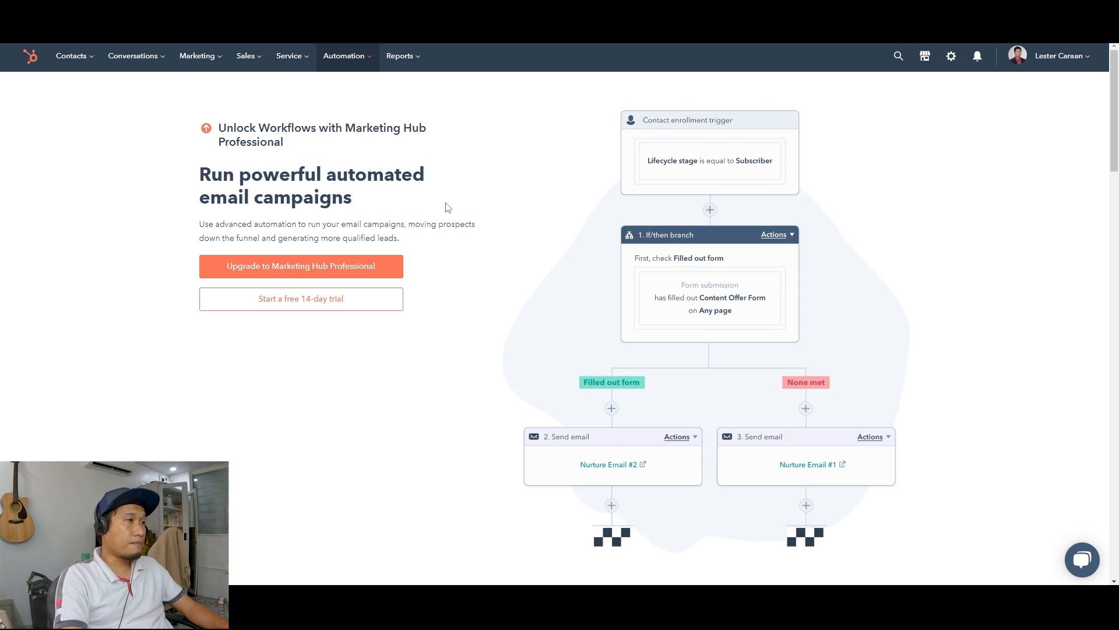
{"action": "mouse_move", "coordinate": [276, 255]}
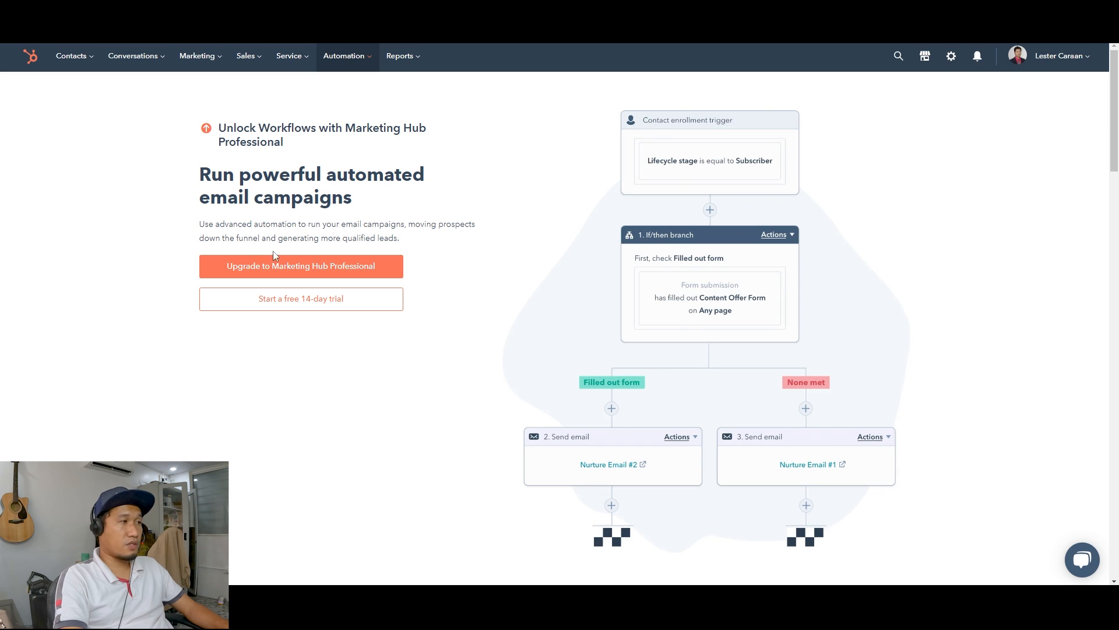
{"action": "left_click_drag", "start_coordinate": [200, 224], "coordinate": [353, 224]}
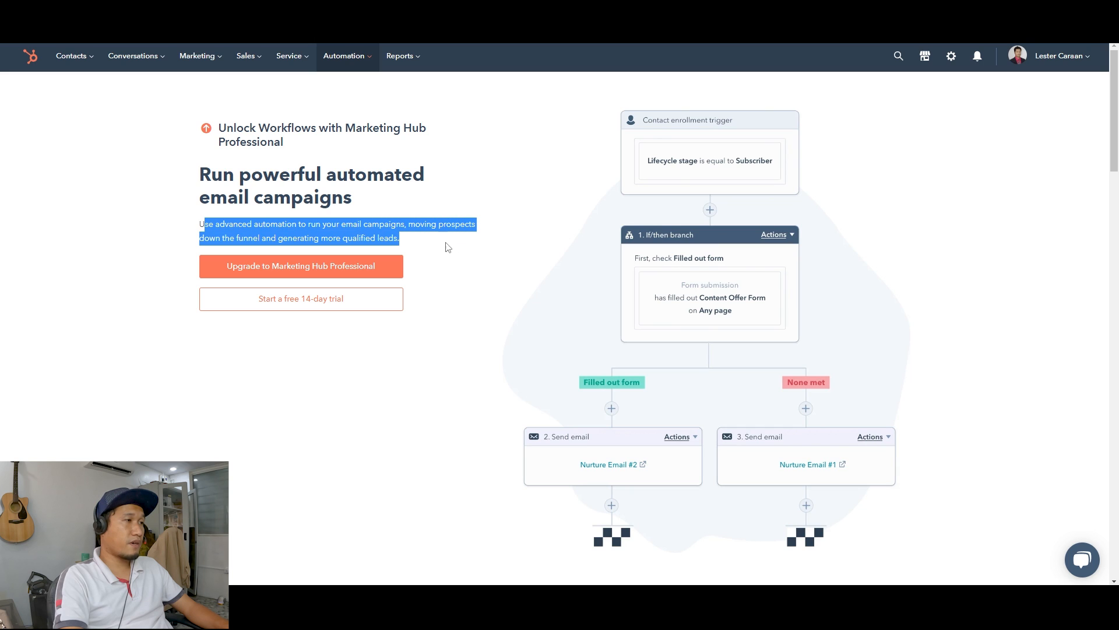
{"action": "left_click", "coordinate": [515, 261]}
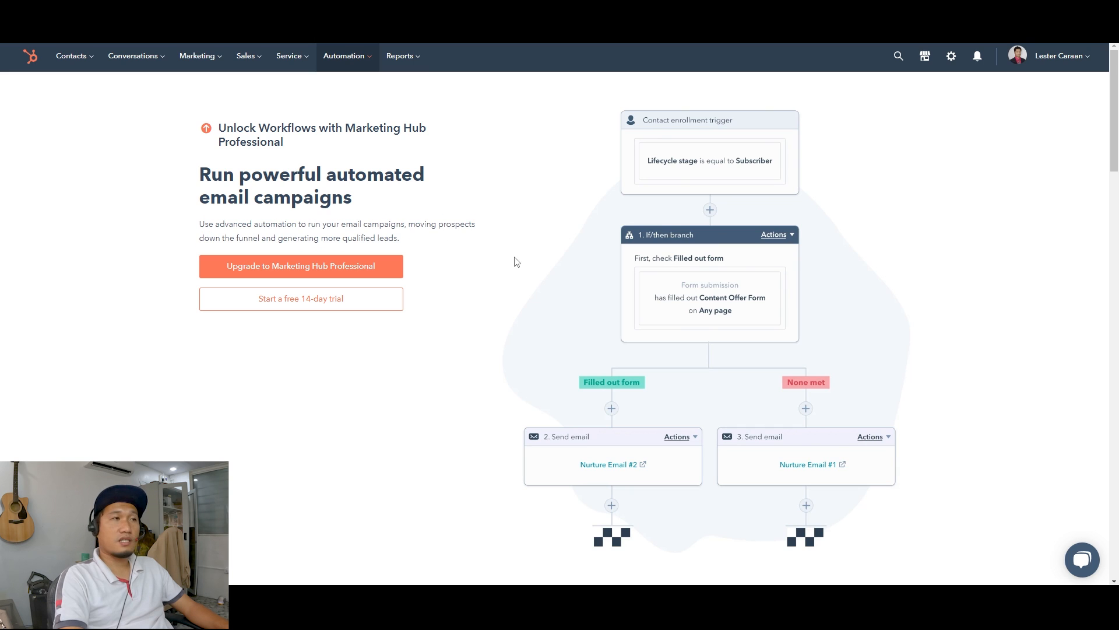
{"action": "mouse_move", "coordinate": [511, 252]}
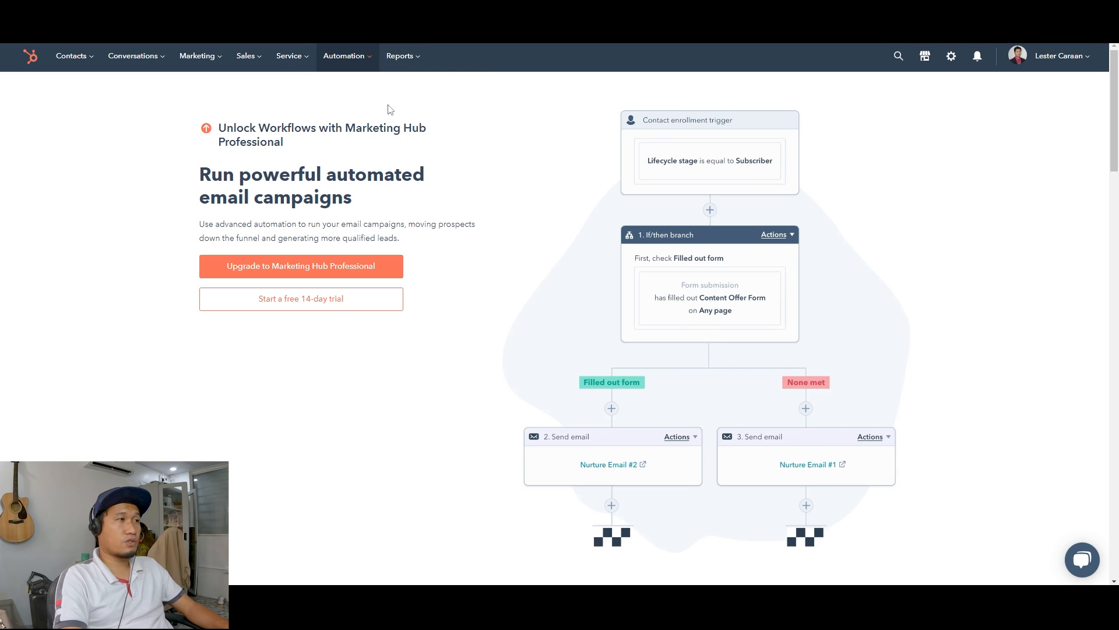
Show the saved reports list with the three contact reports via the Reports menu
{"action": "left_click", "coordinate": [400, 56]}
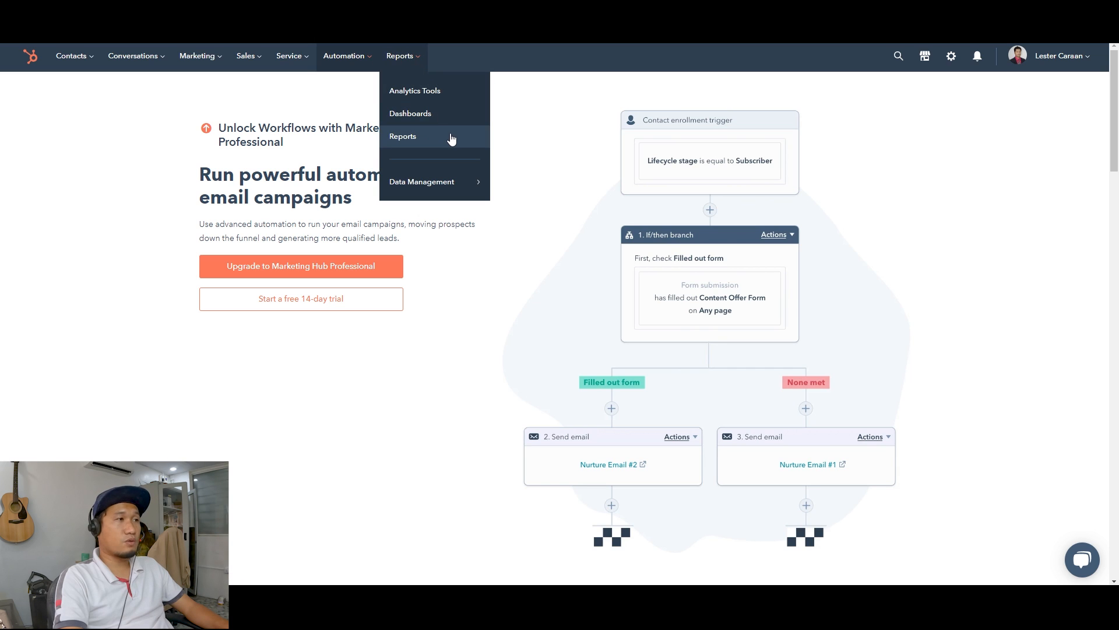
{"action": "left_click", "coordinate": [402, 136]}
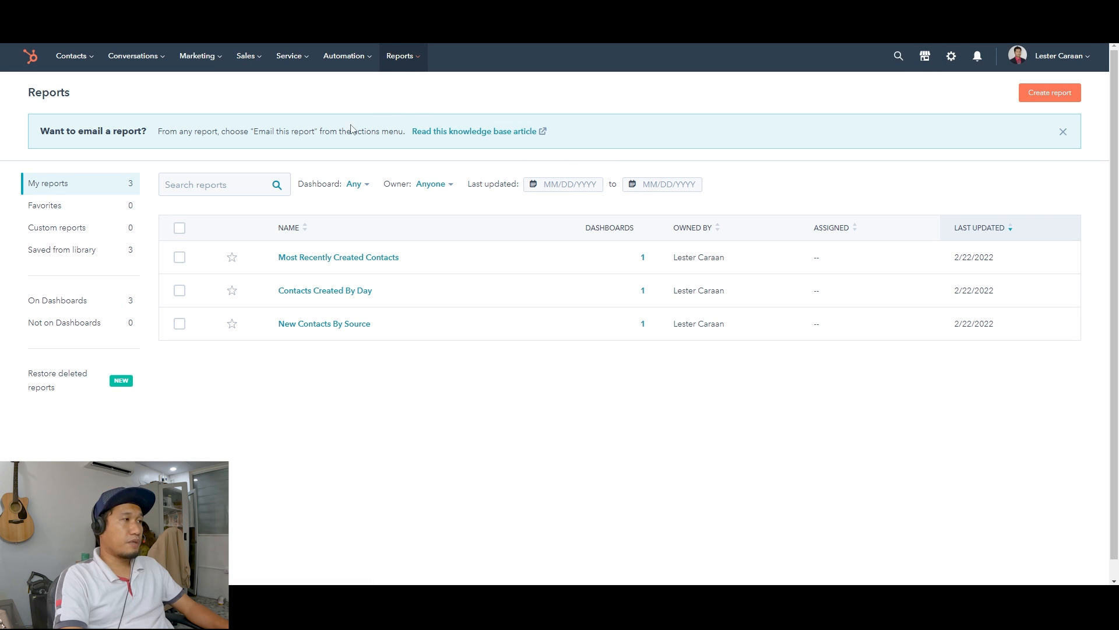
{"action": "left_click", "coordinate": [400, 56]}
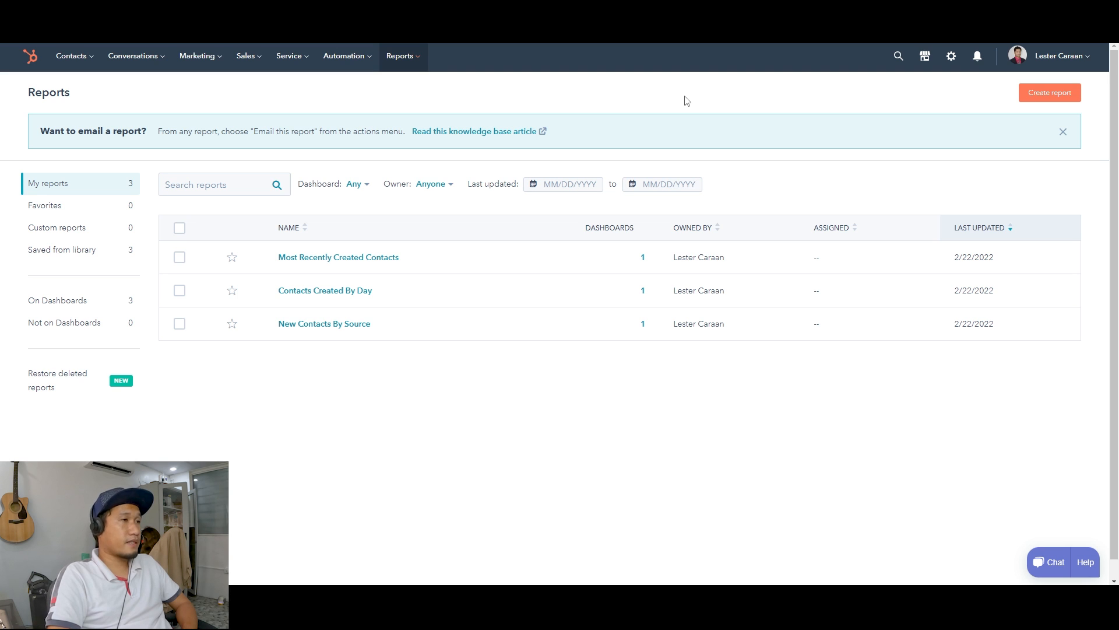
{"action": "mouse_move", "coordinate": [622, 104]}
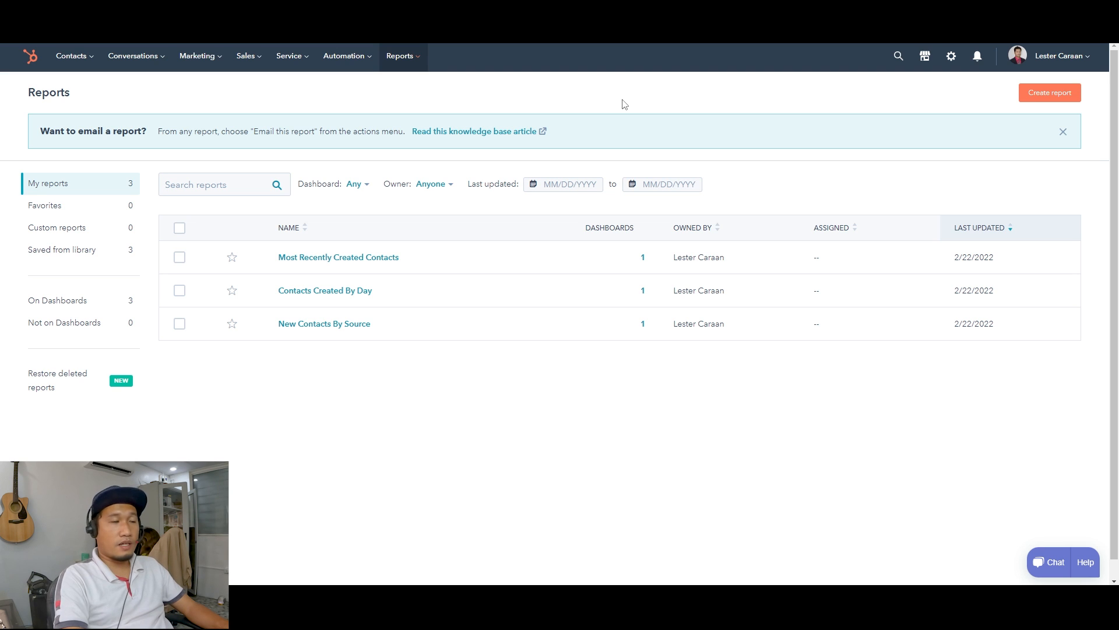